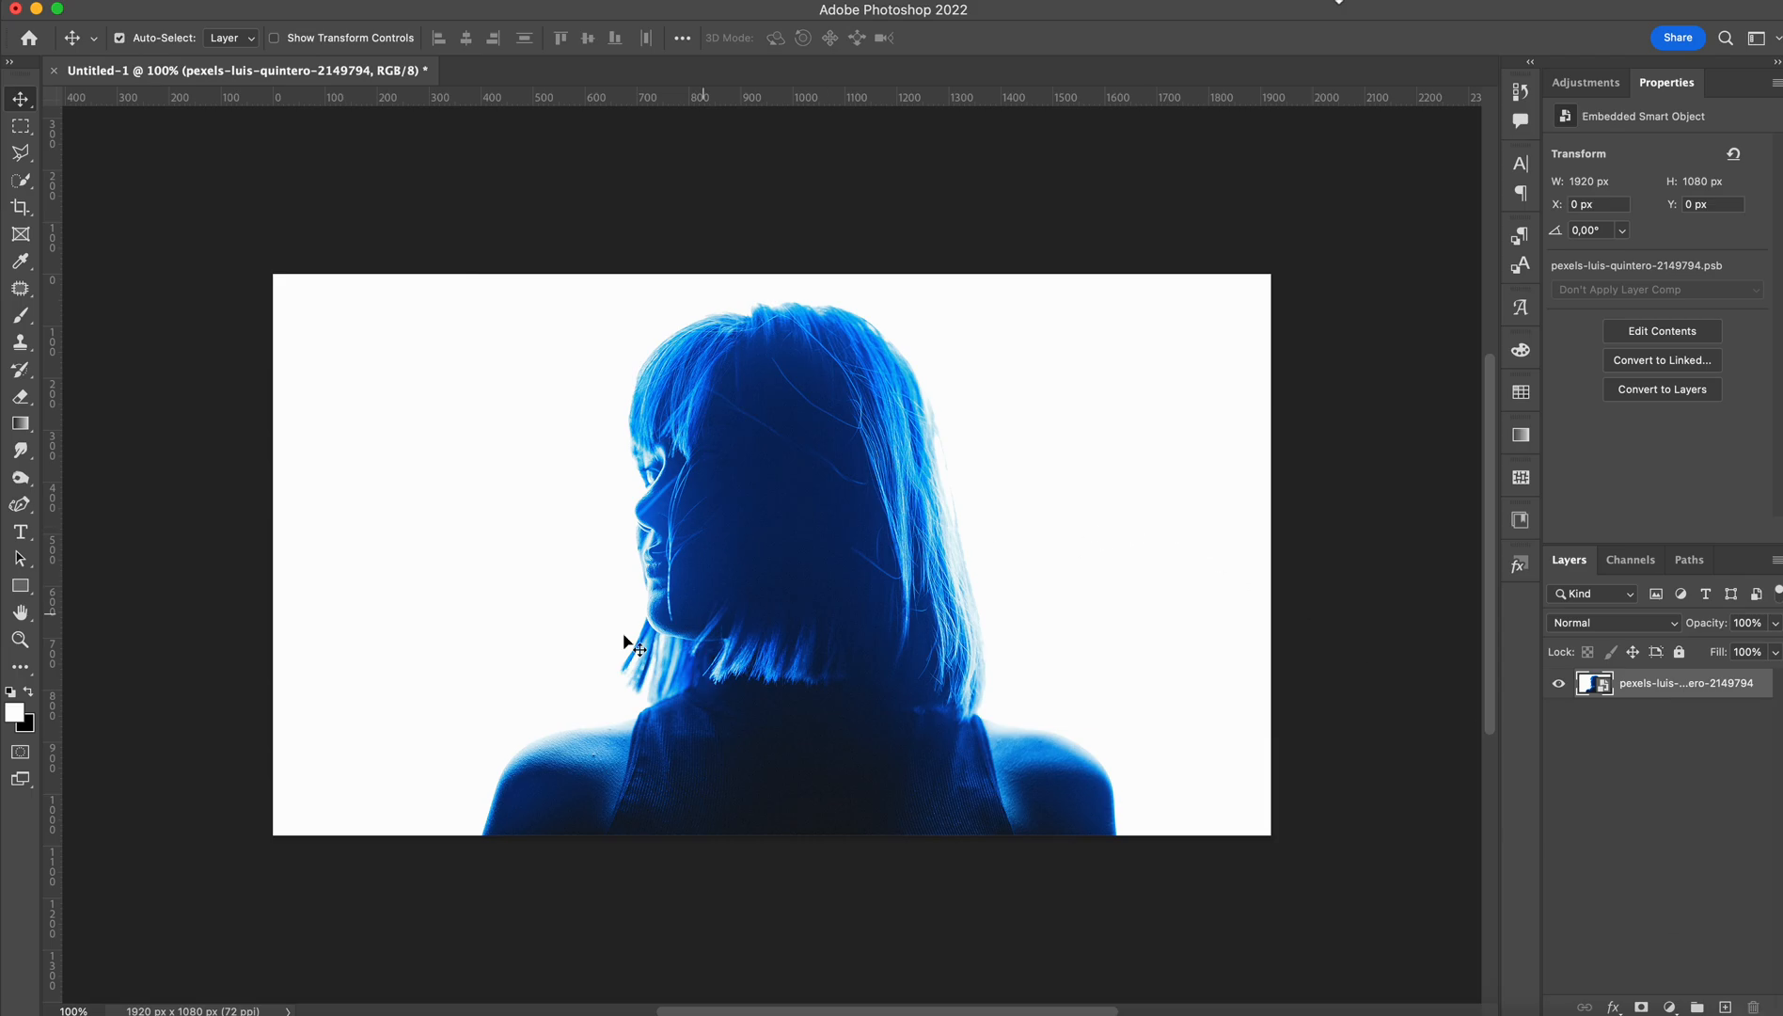
mouse_move(871, 660)
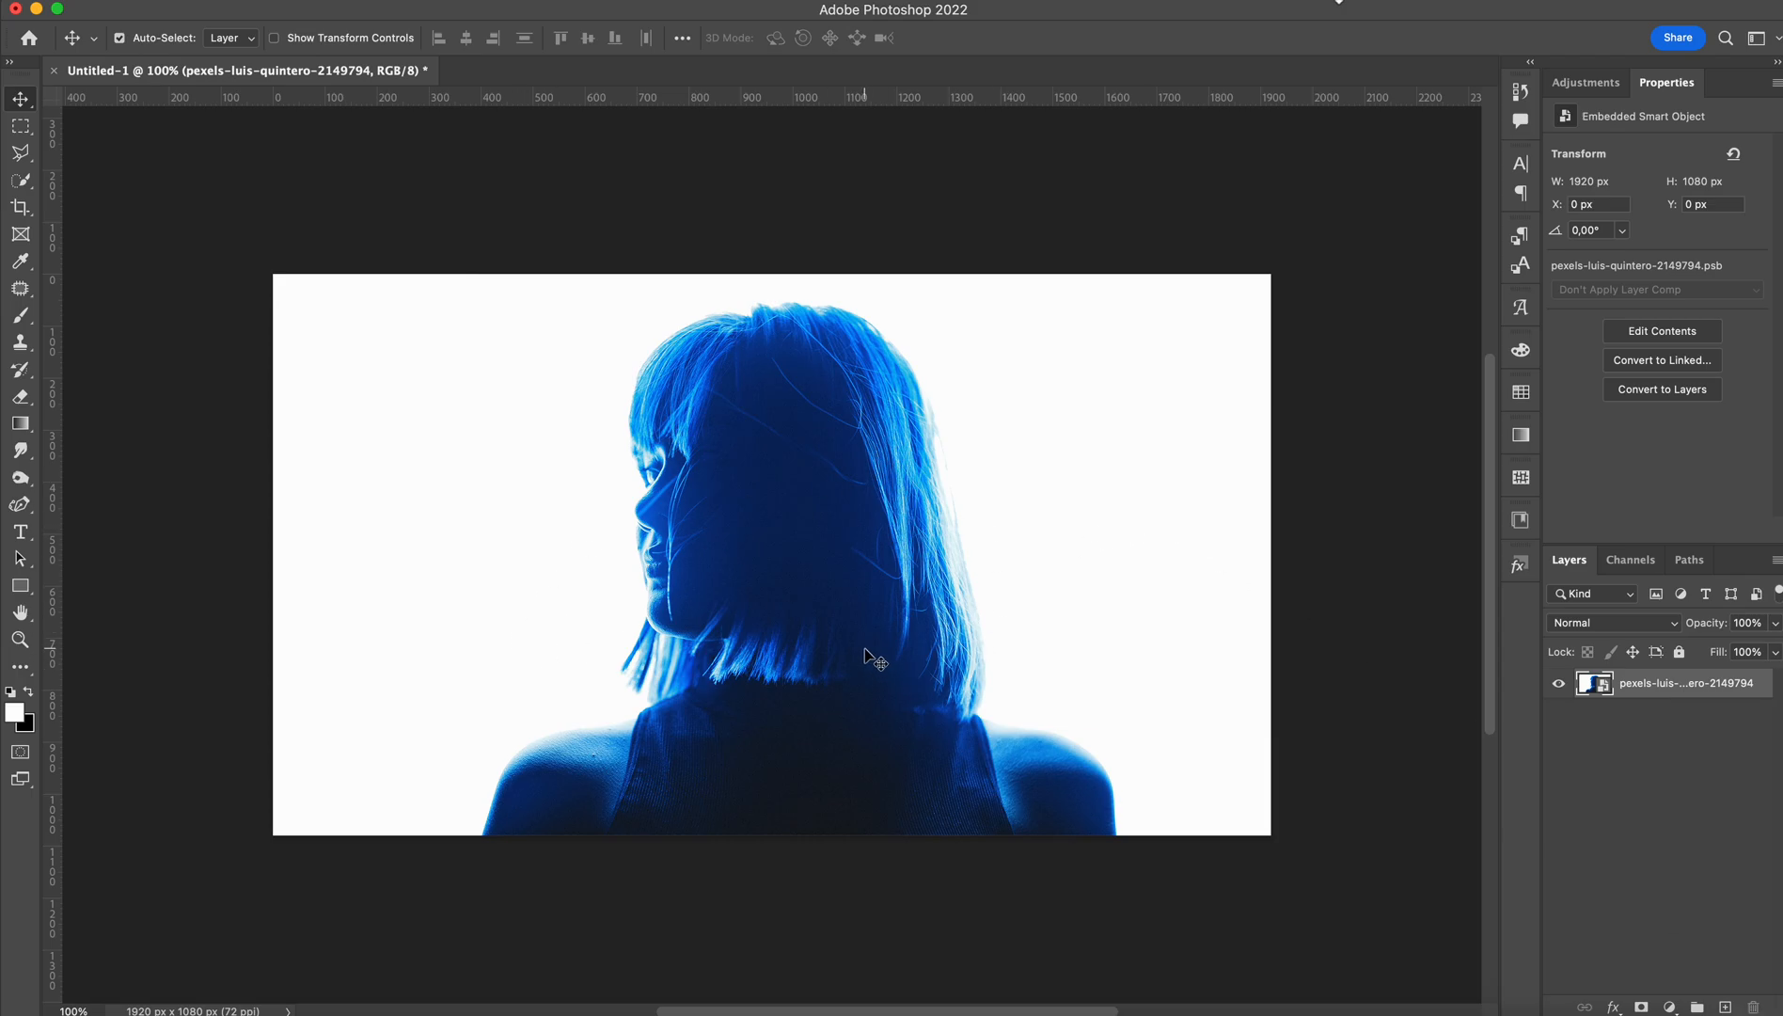
mouse_move(1009, 646)
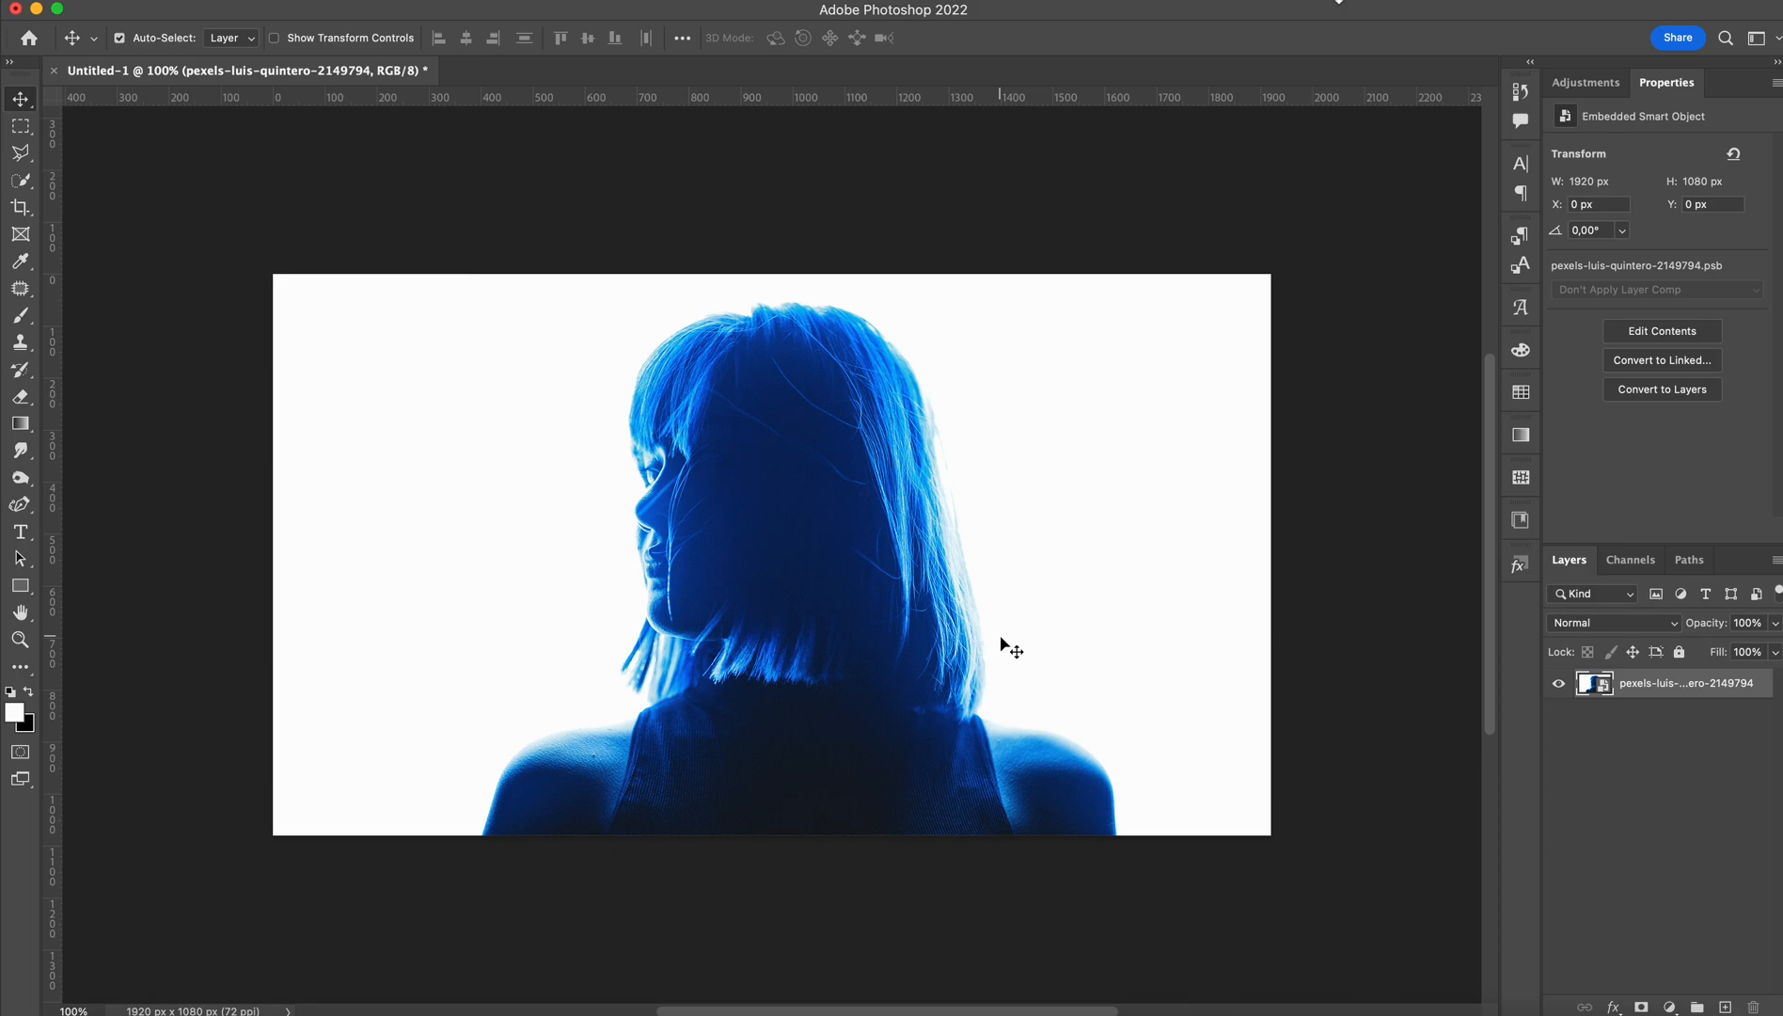
mouse_move(1602, 672)
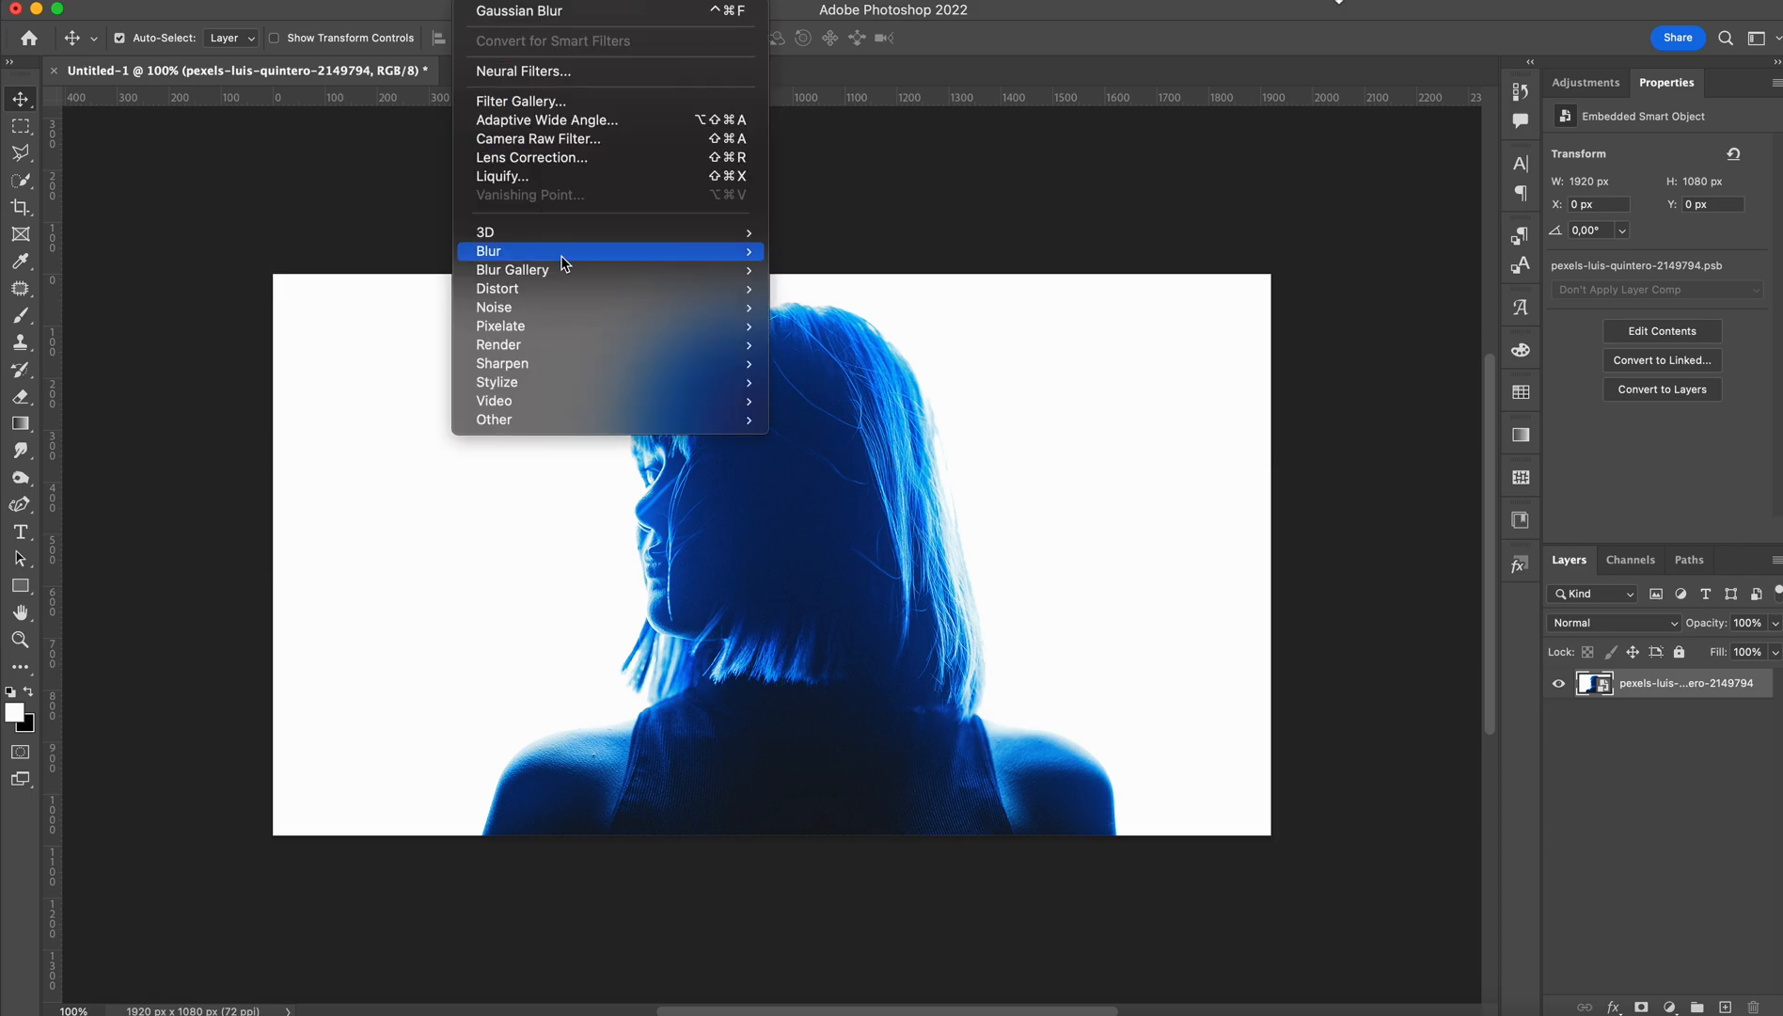
Apply a 4.7-pixel Gaussian Blur smart filter to the blue portrait.
left_click(501, 250)
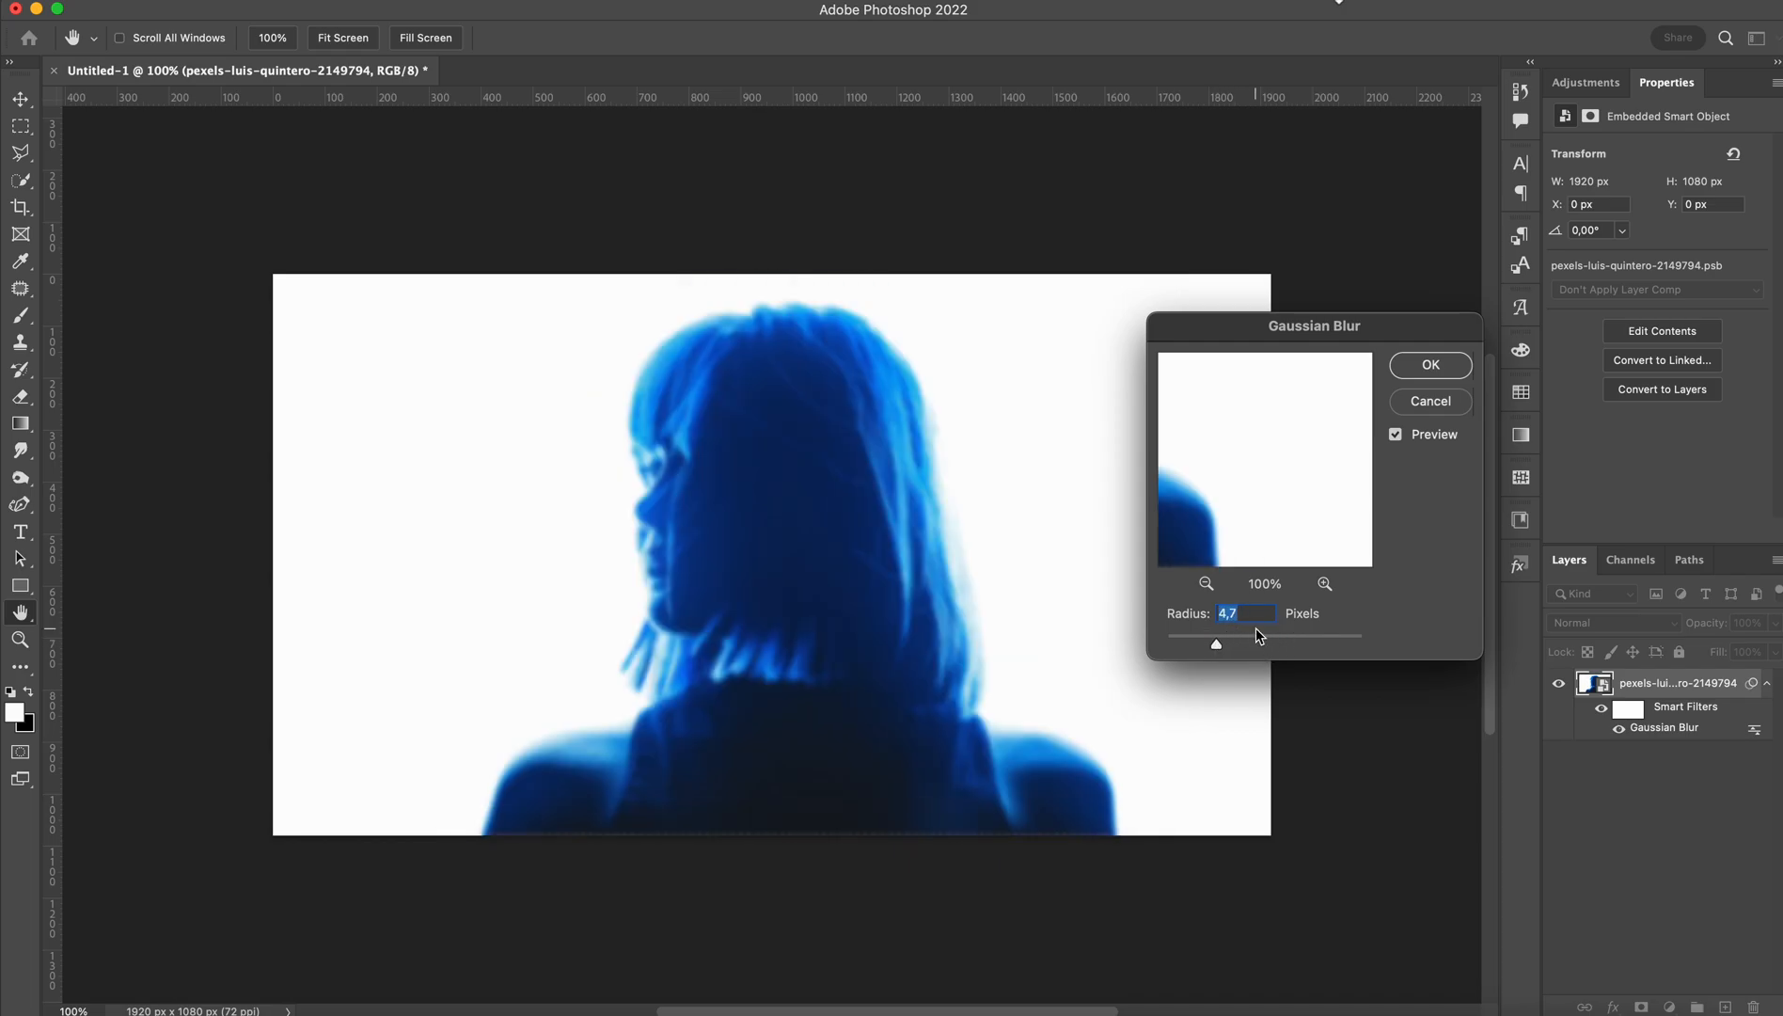
left_click(1429, 365)
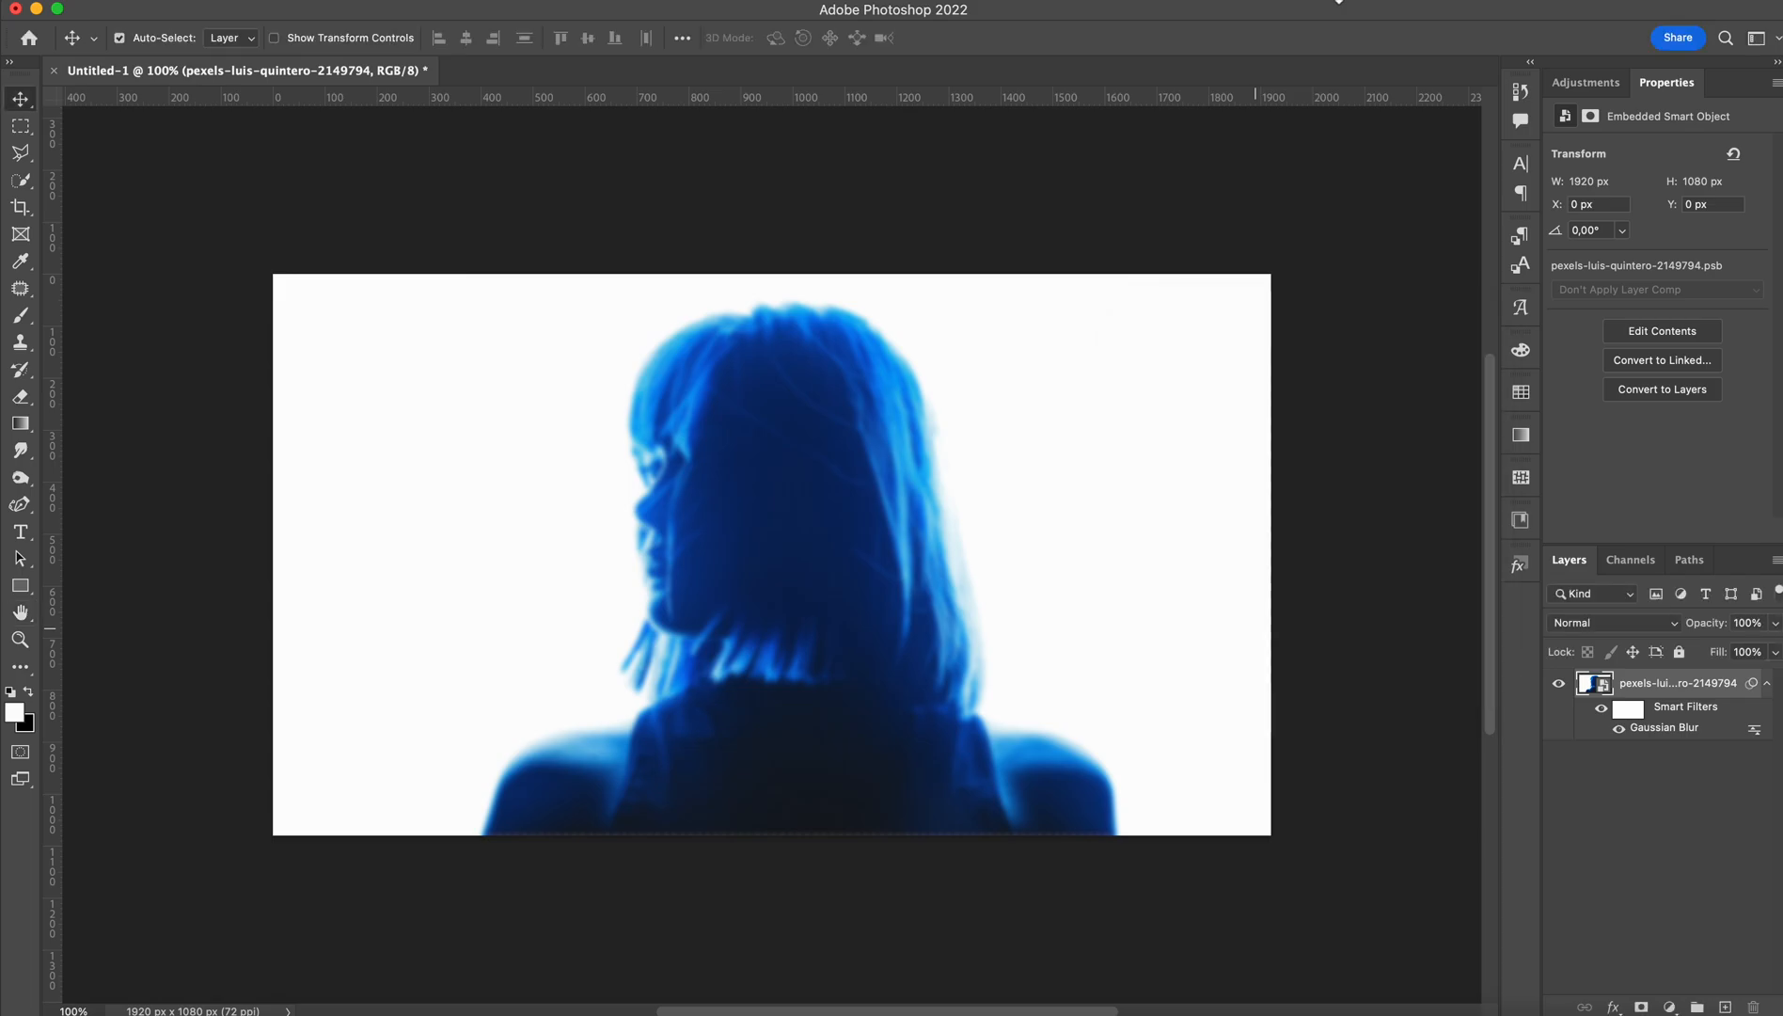
left_click(1584, 83)
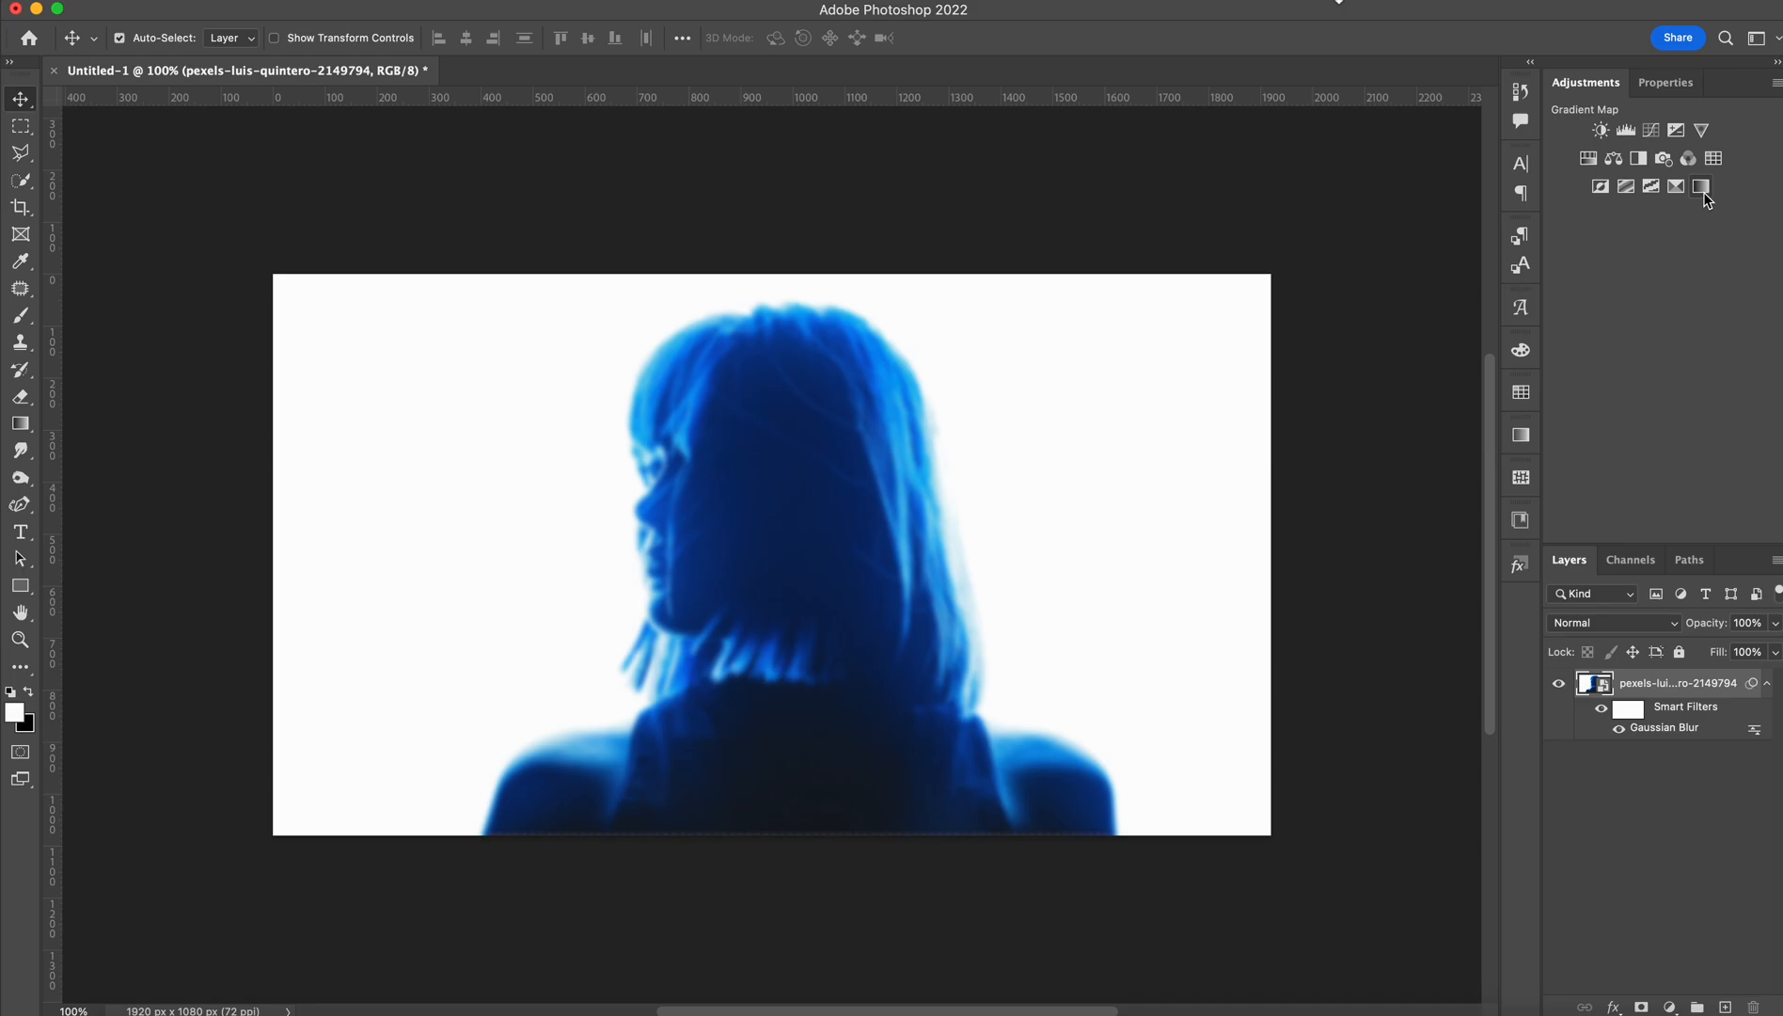
Add a Gradient Map adjustment using the orange-pink-teal-navy preset gradient.
left_click(1702, 186)
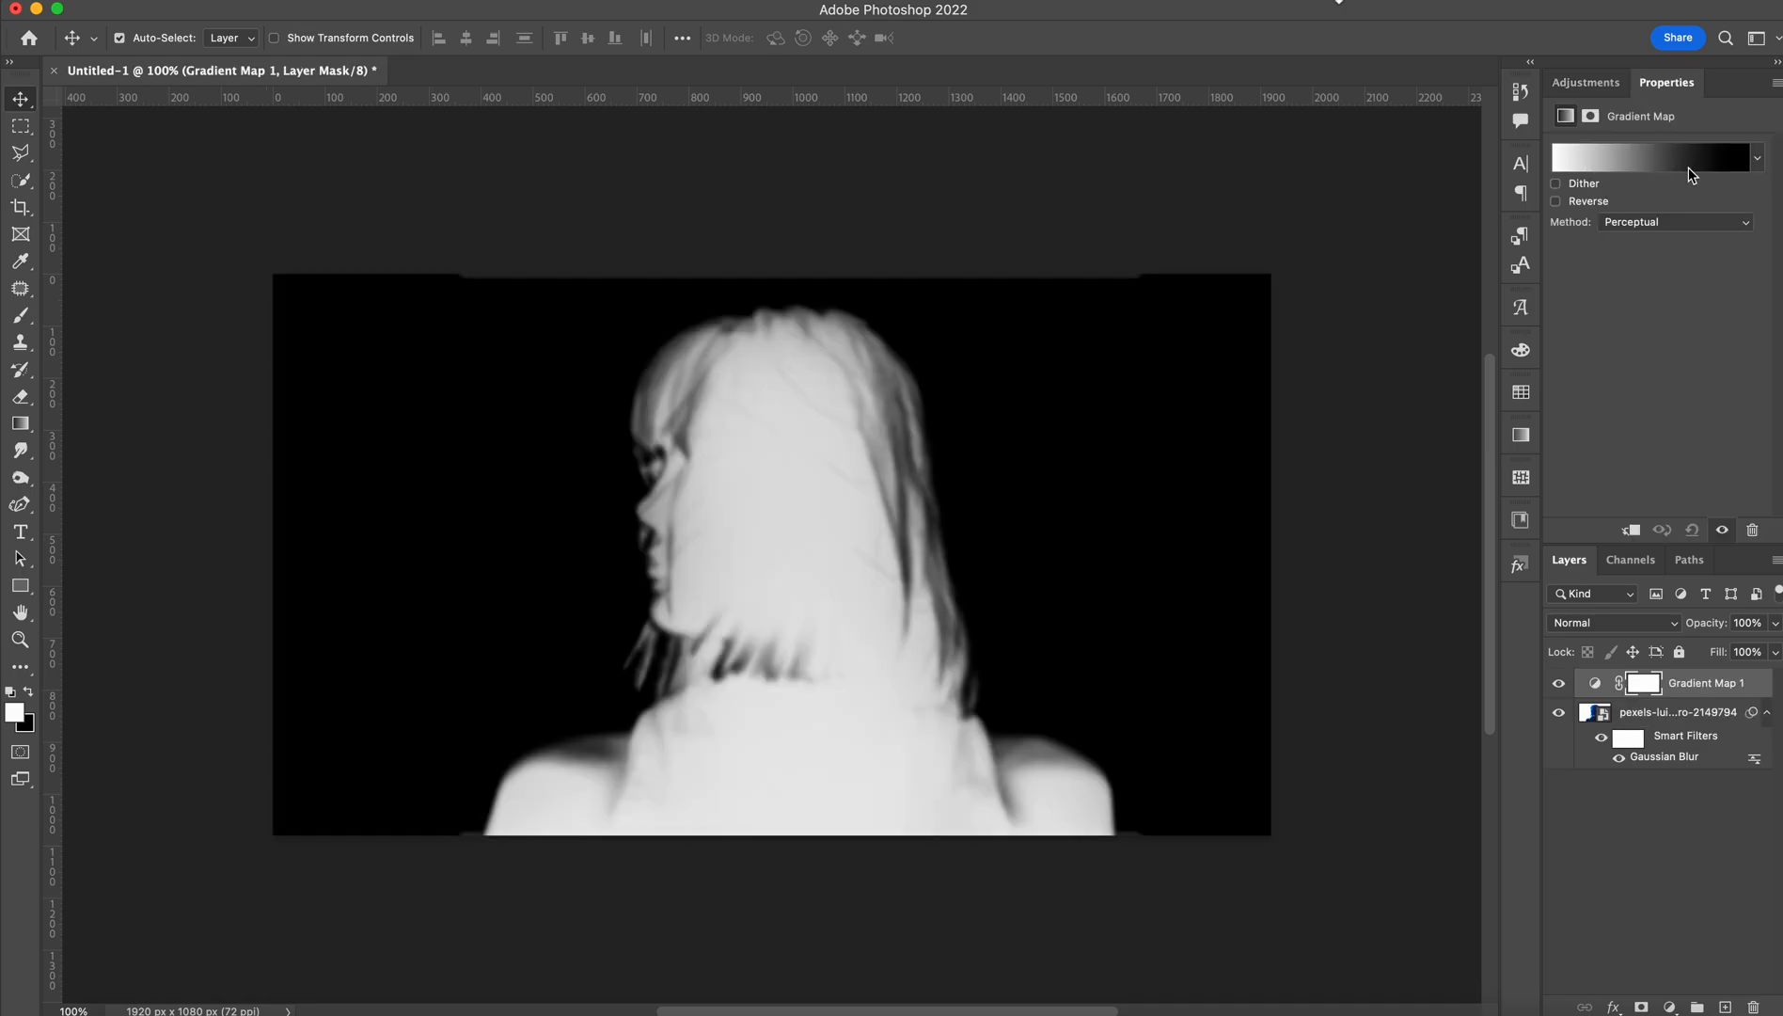
left_click(1654, 156)
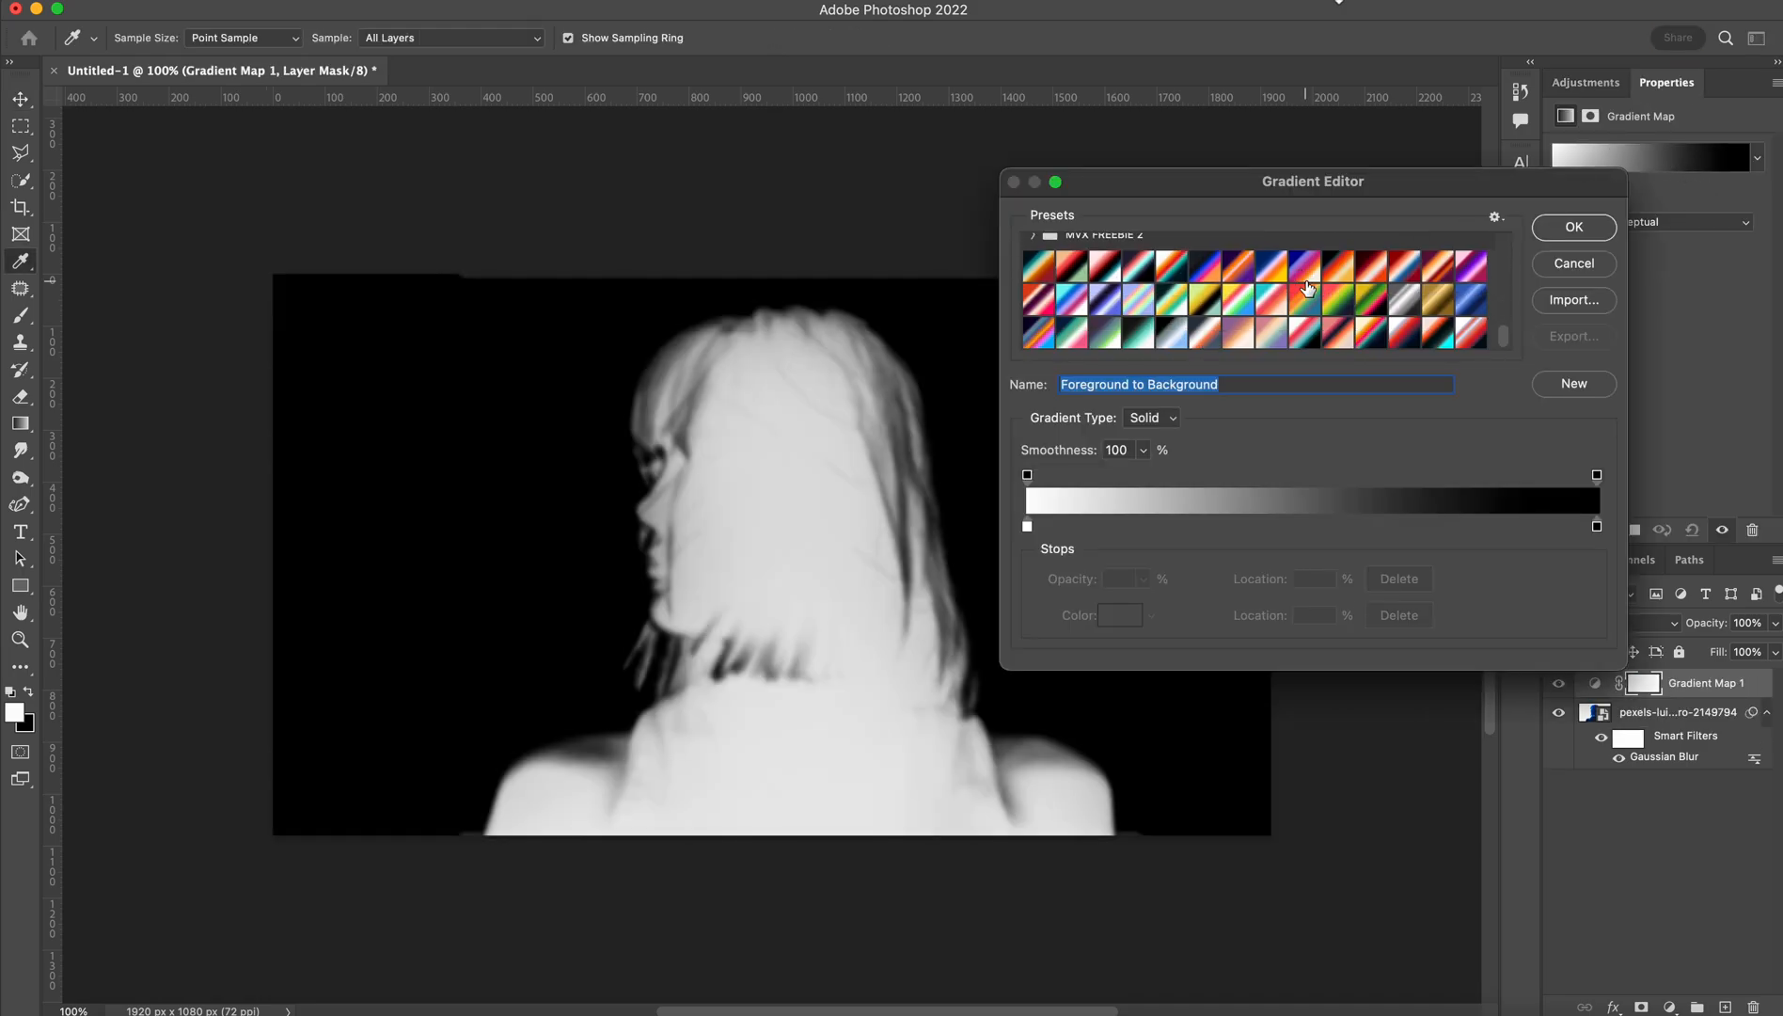
mouse_move(1307, 335)
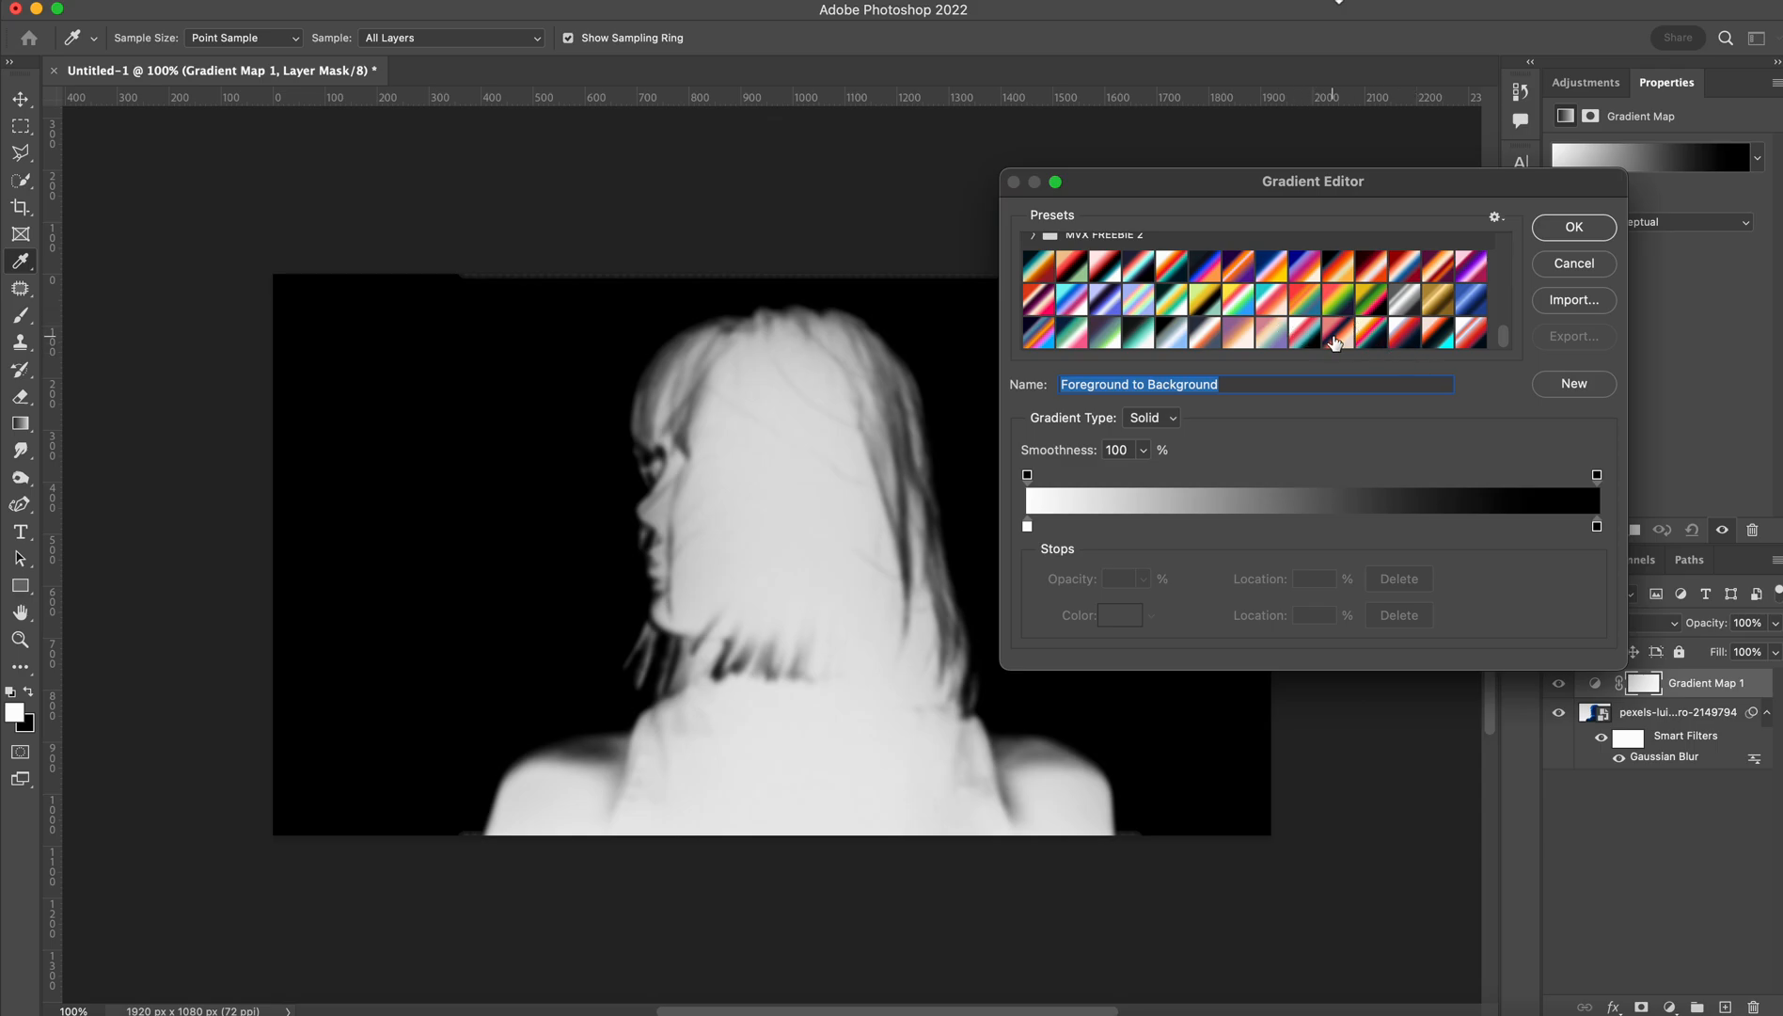
mouse_move(1336, 344)
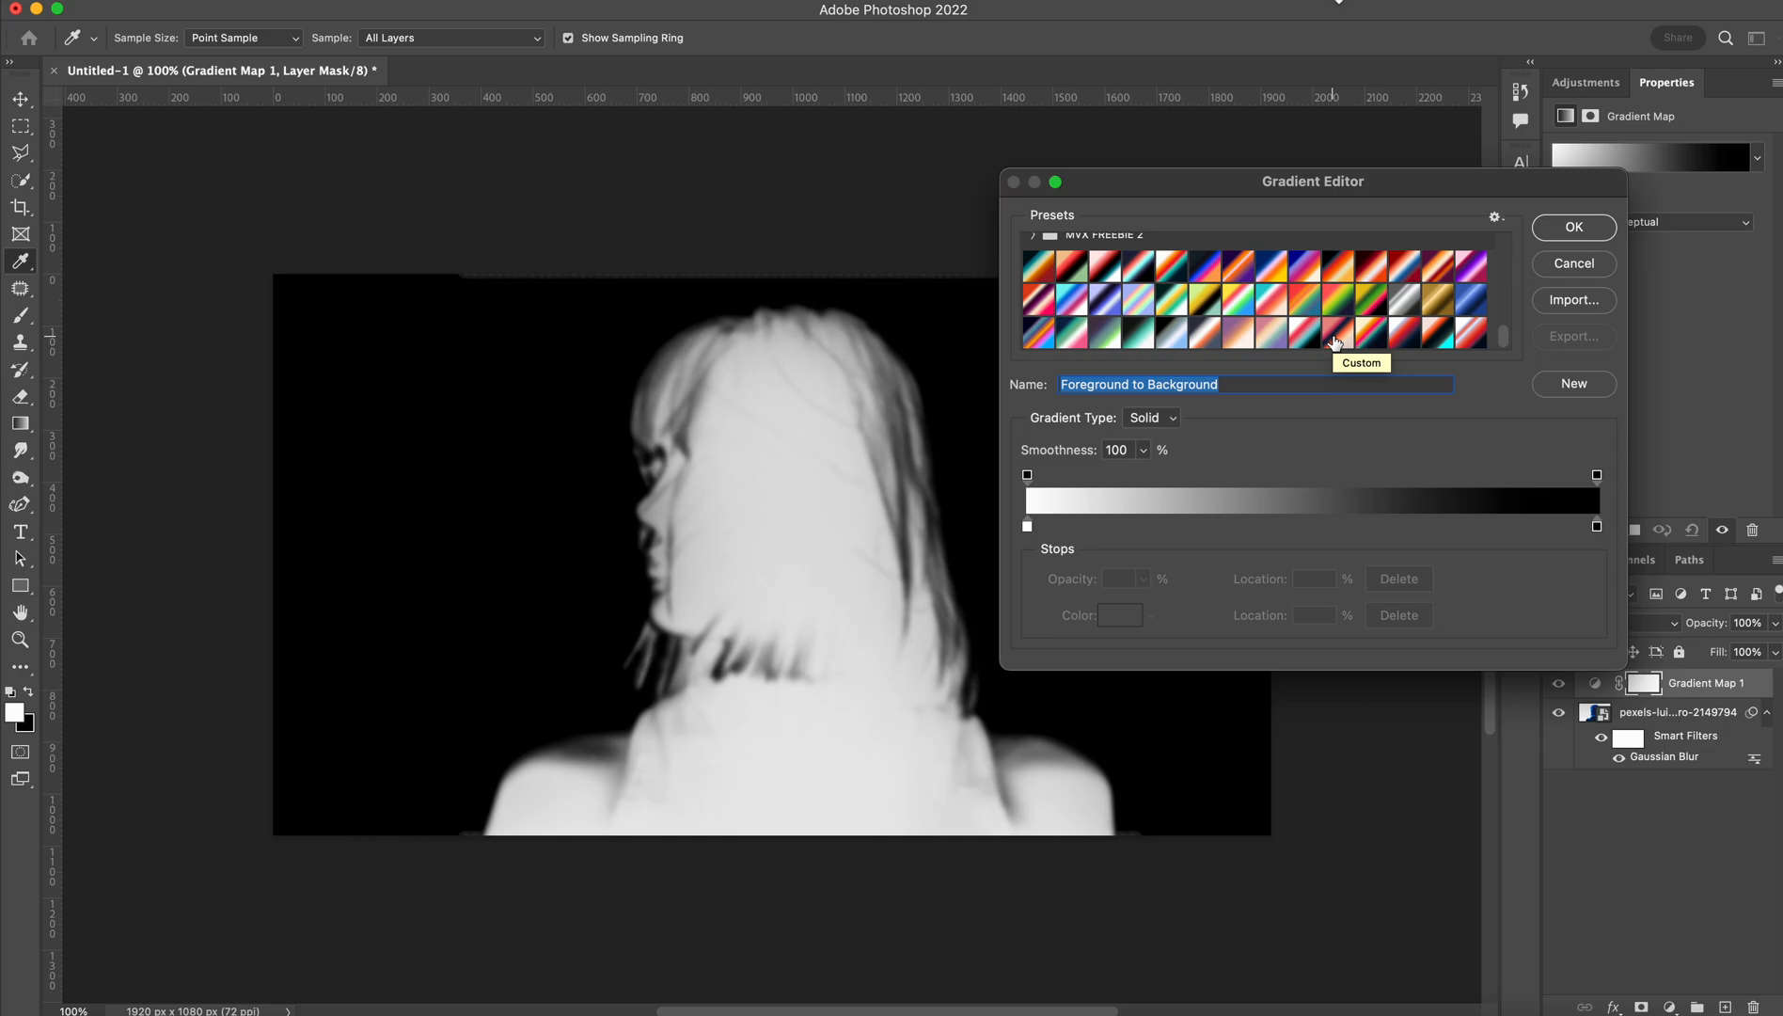
mouse_move(1373, 346)
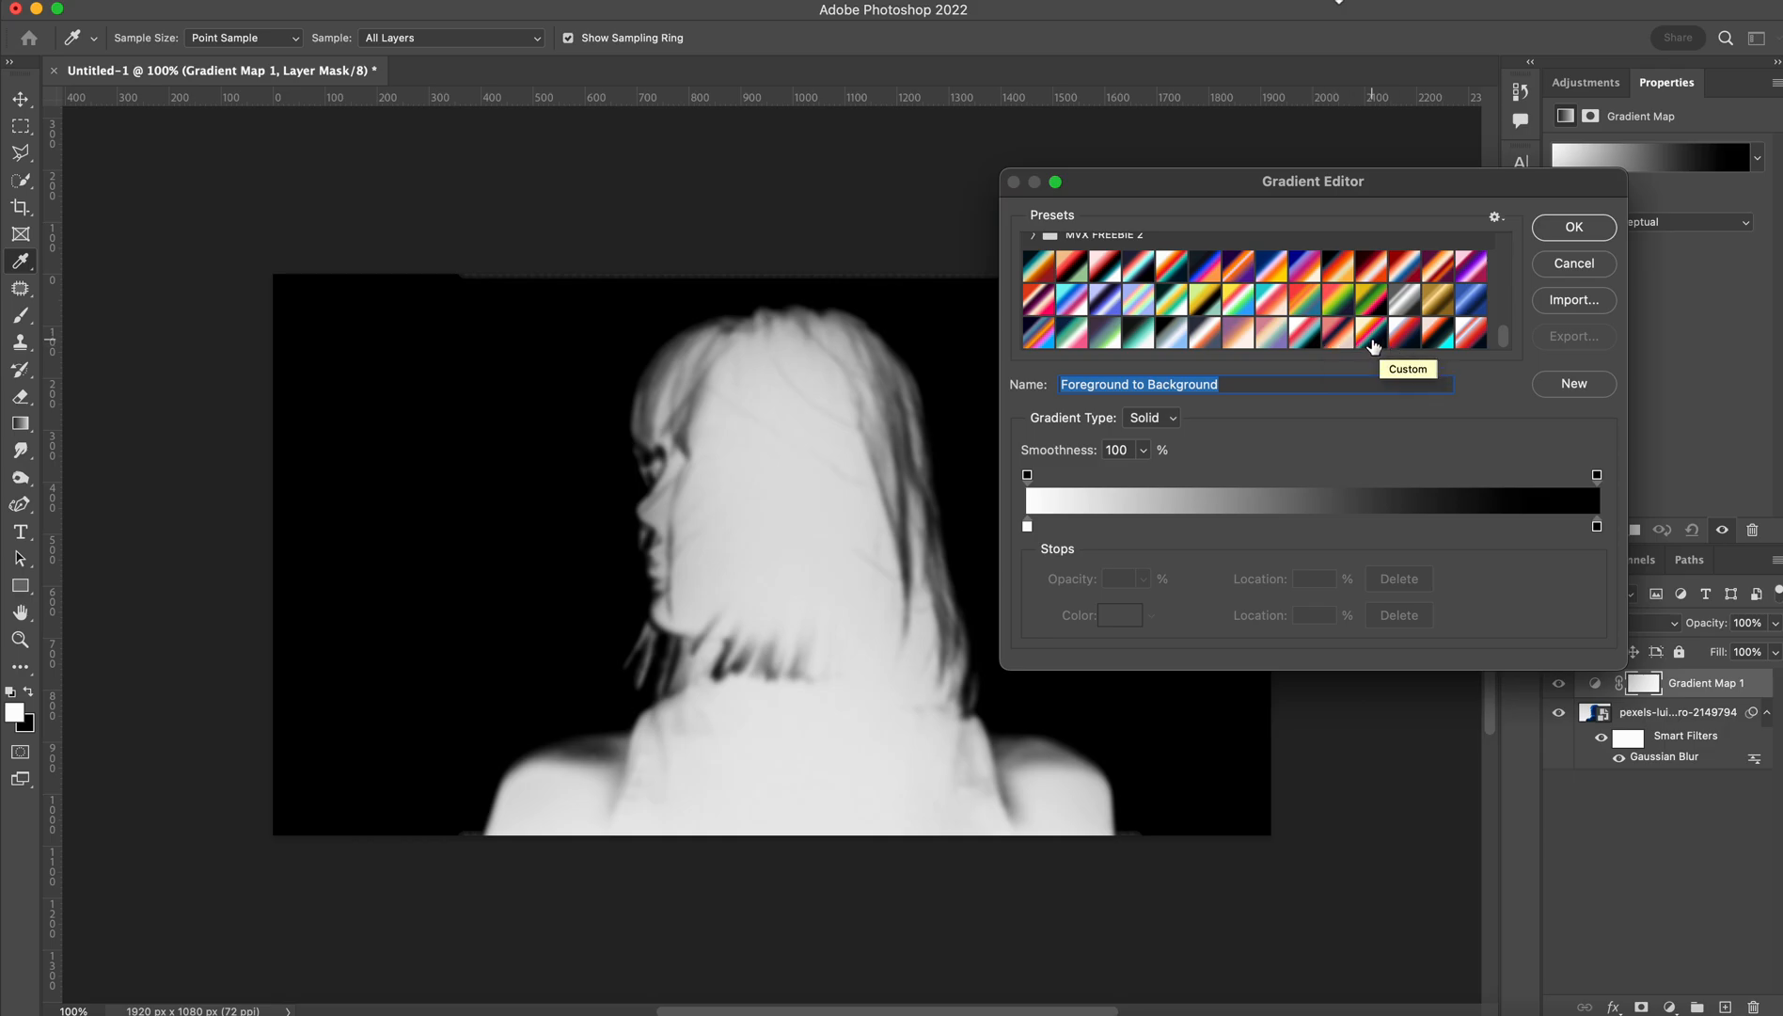
left_click(1373, 341)
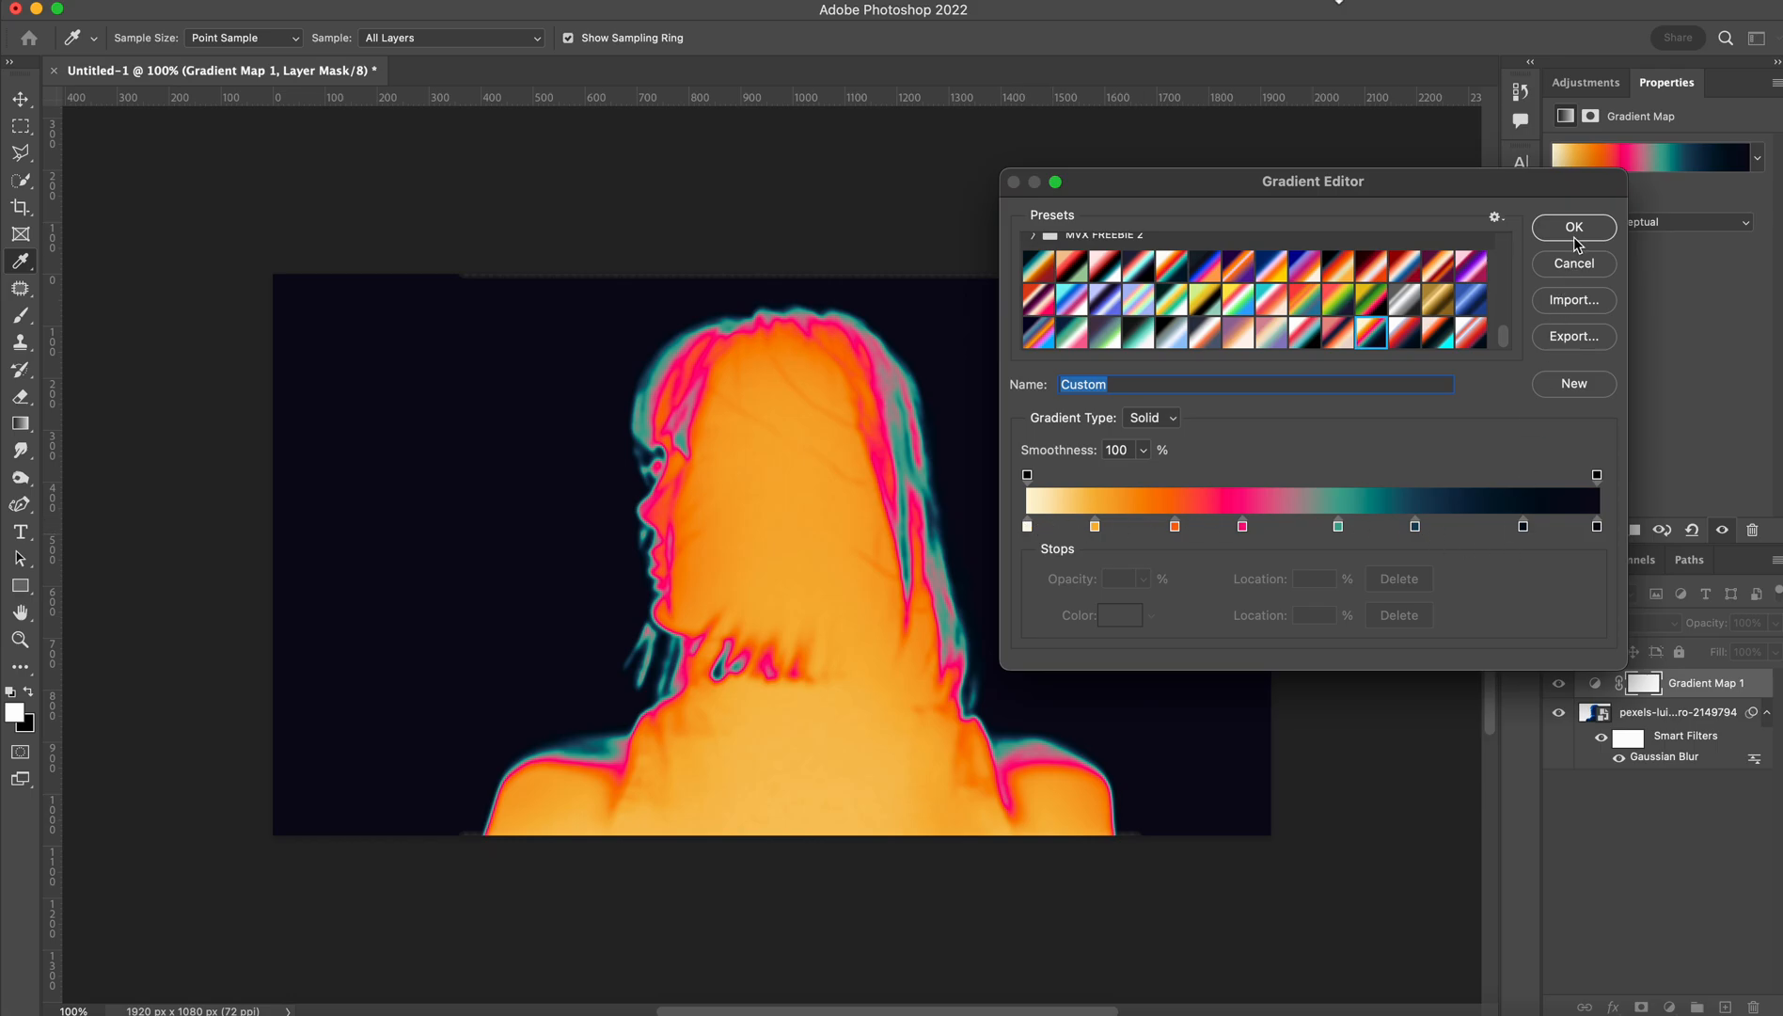
left_click(1575, 227)
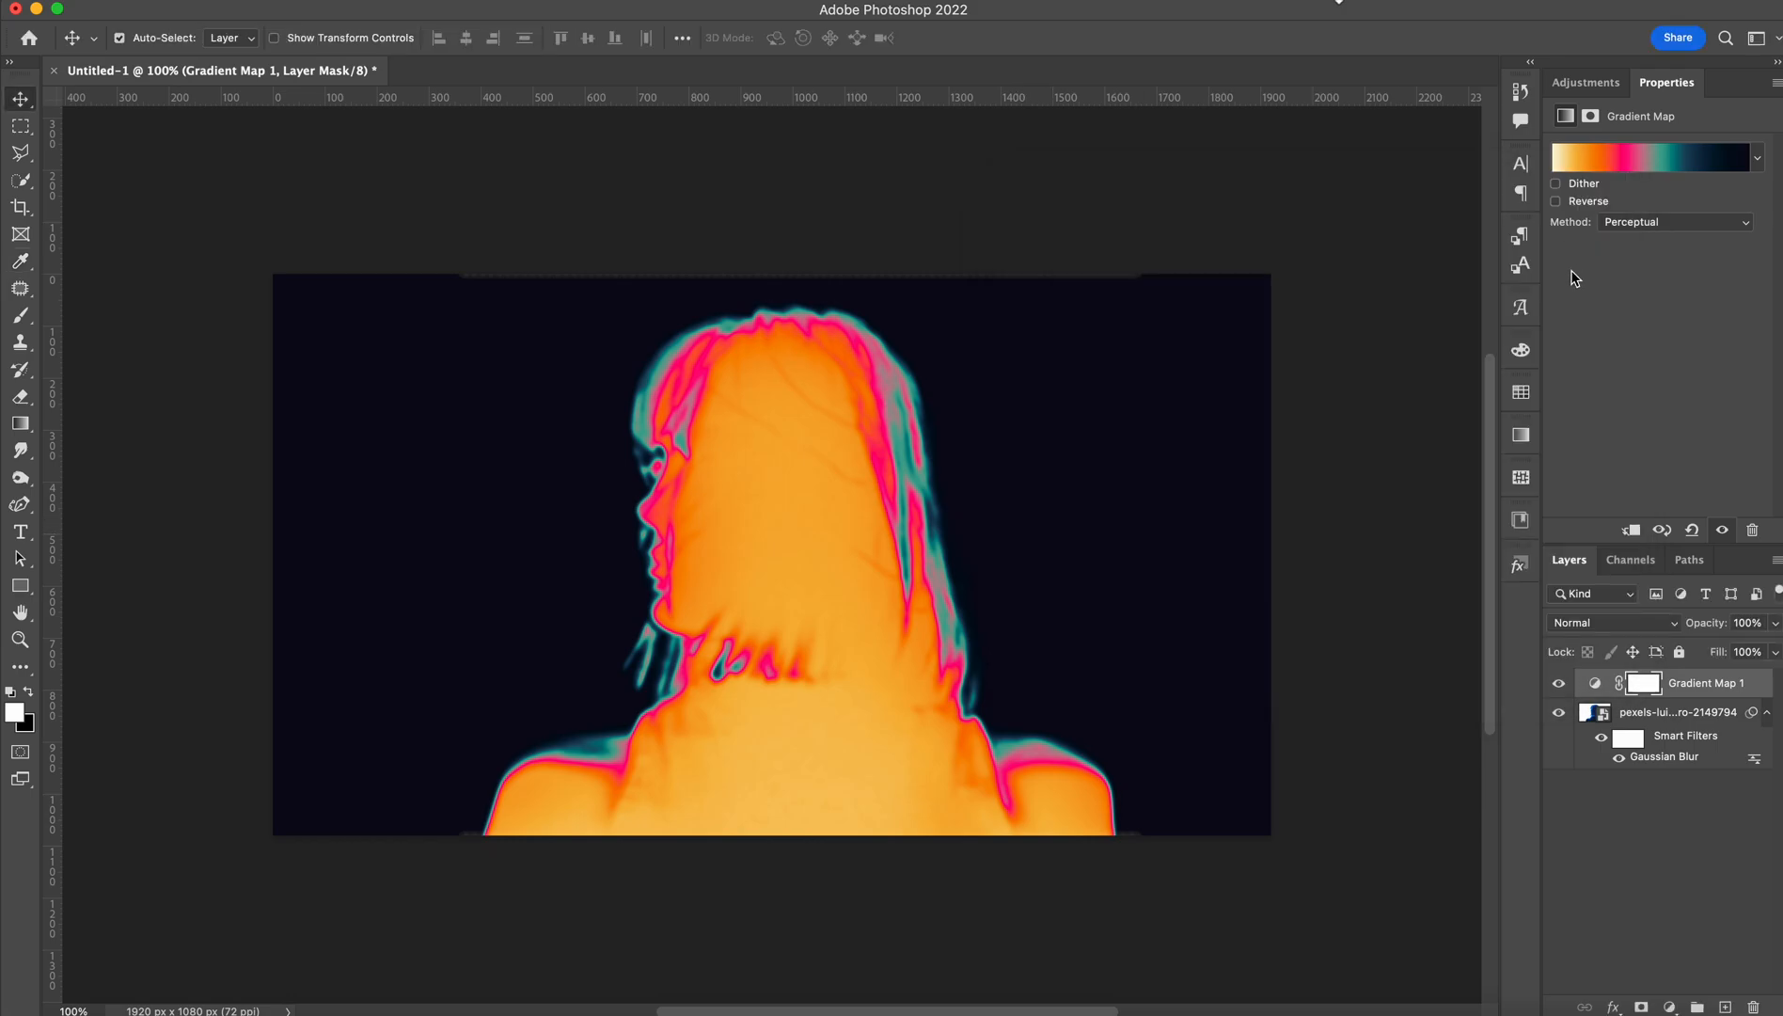
left_click(1678, 711)
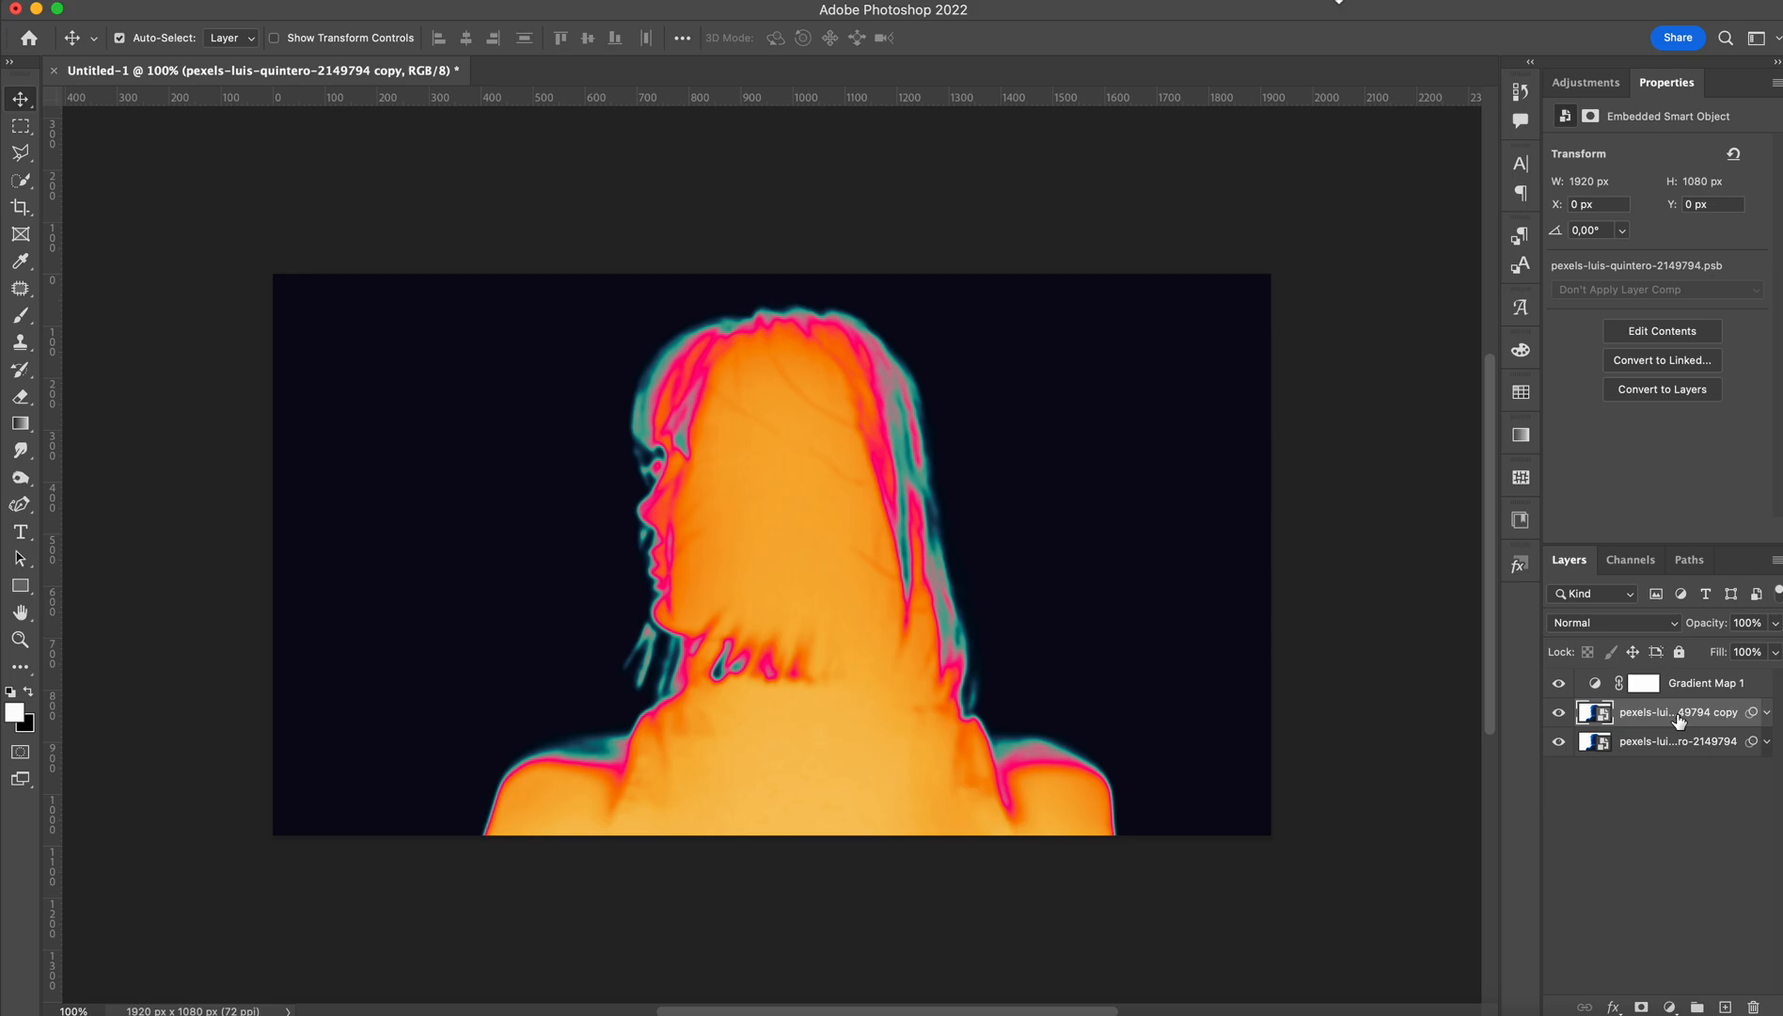
mouse_move(1673, 732)
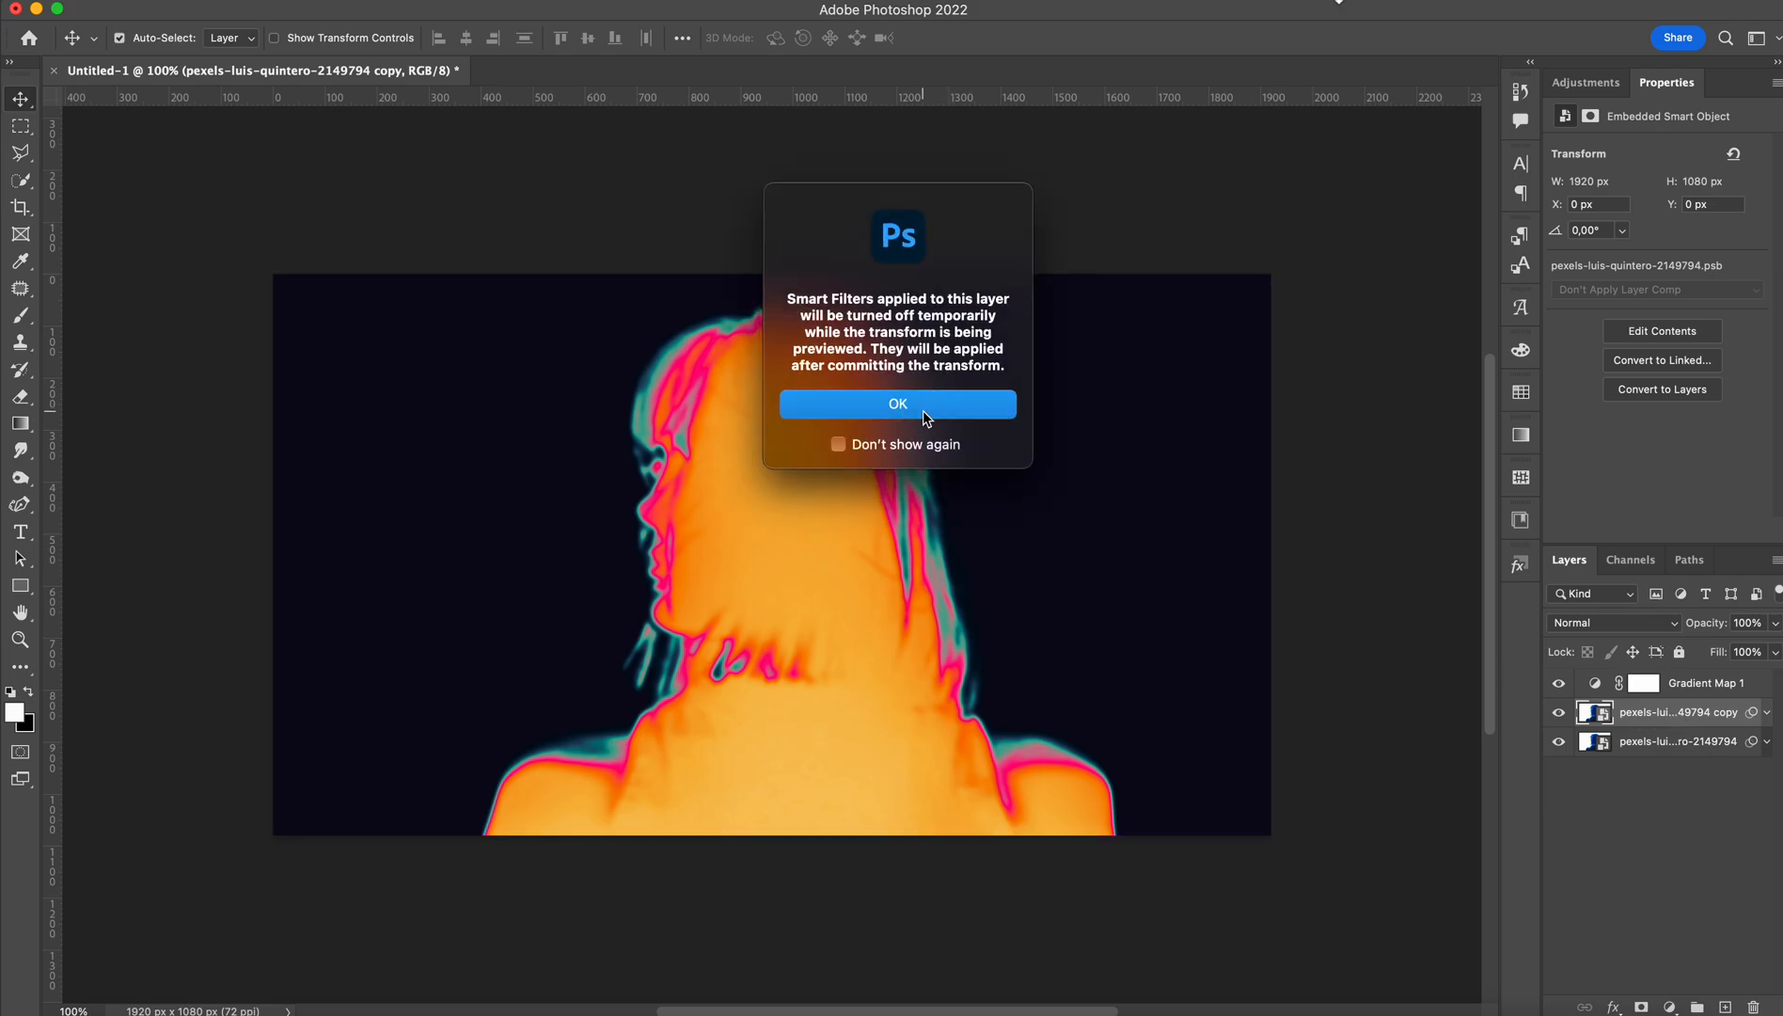
Shrink the duplicated portrait to about 82% and set its blend mode to Difference.
left_click(897, 405)
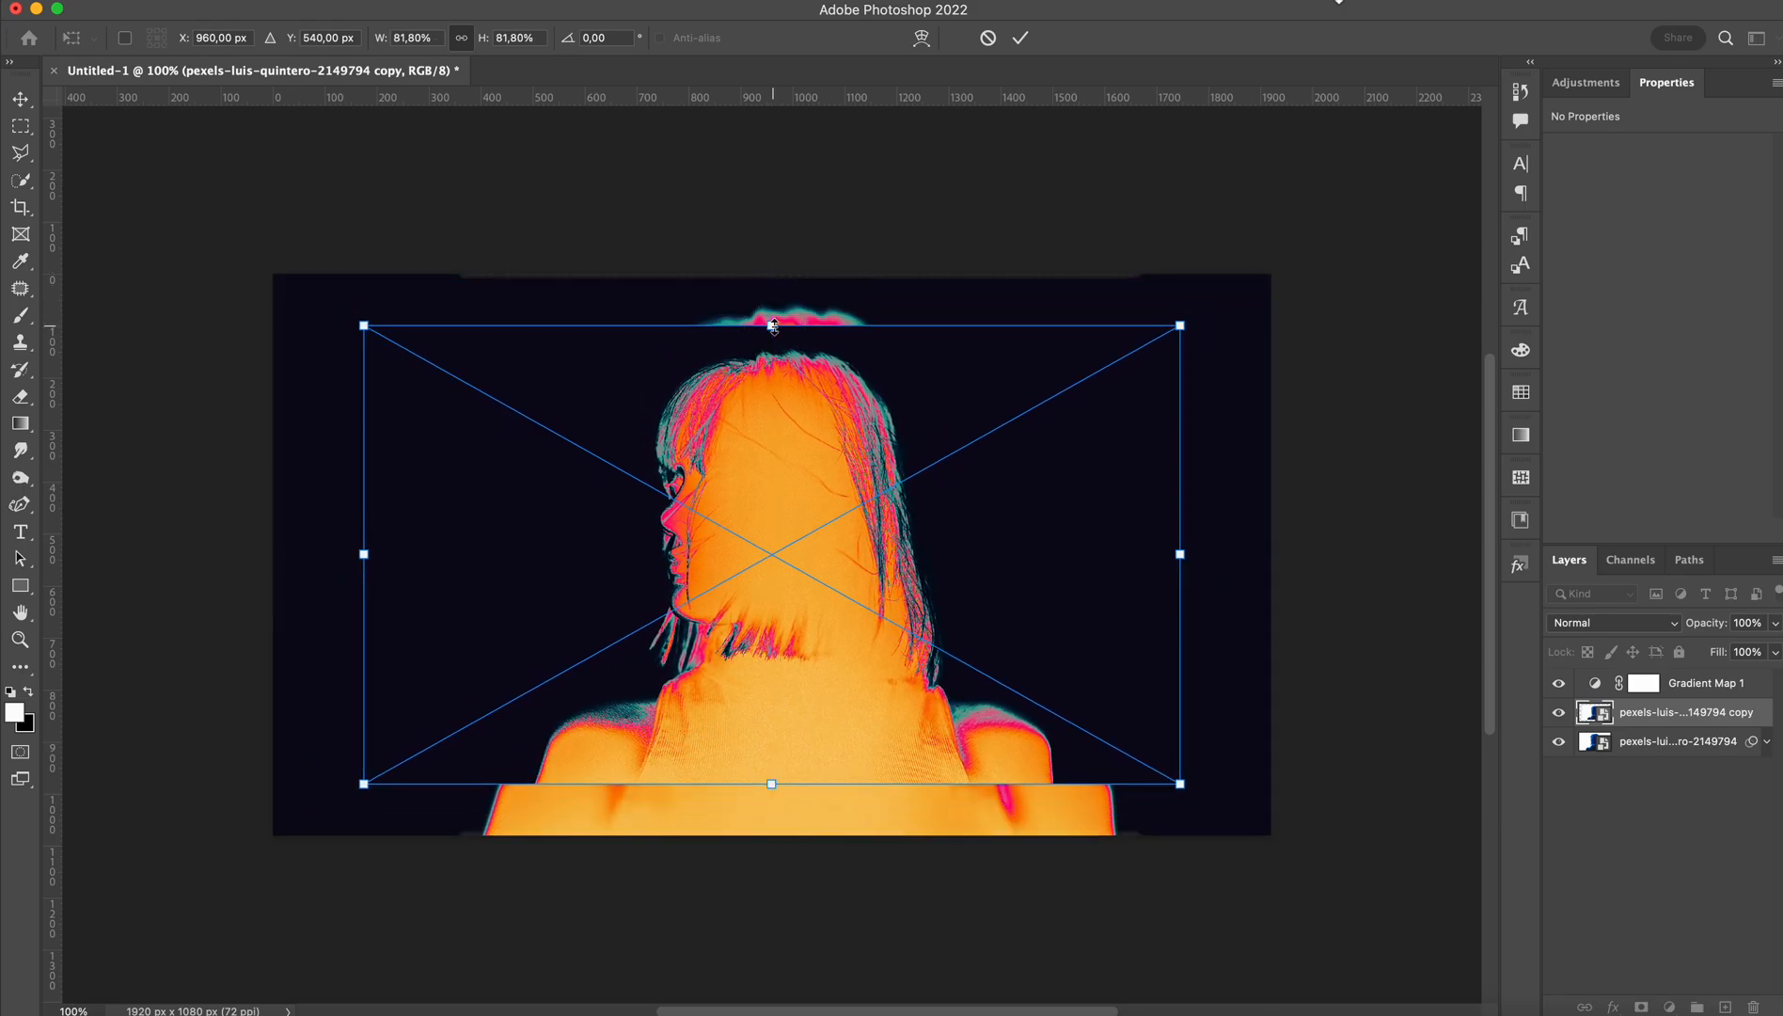
left_click(1019, 37)
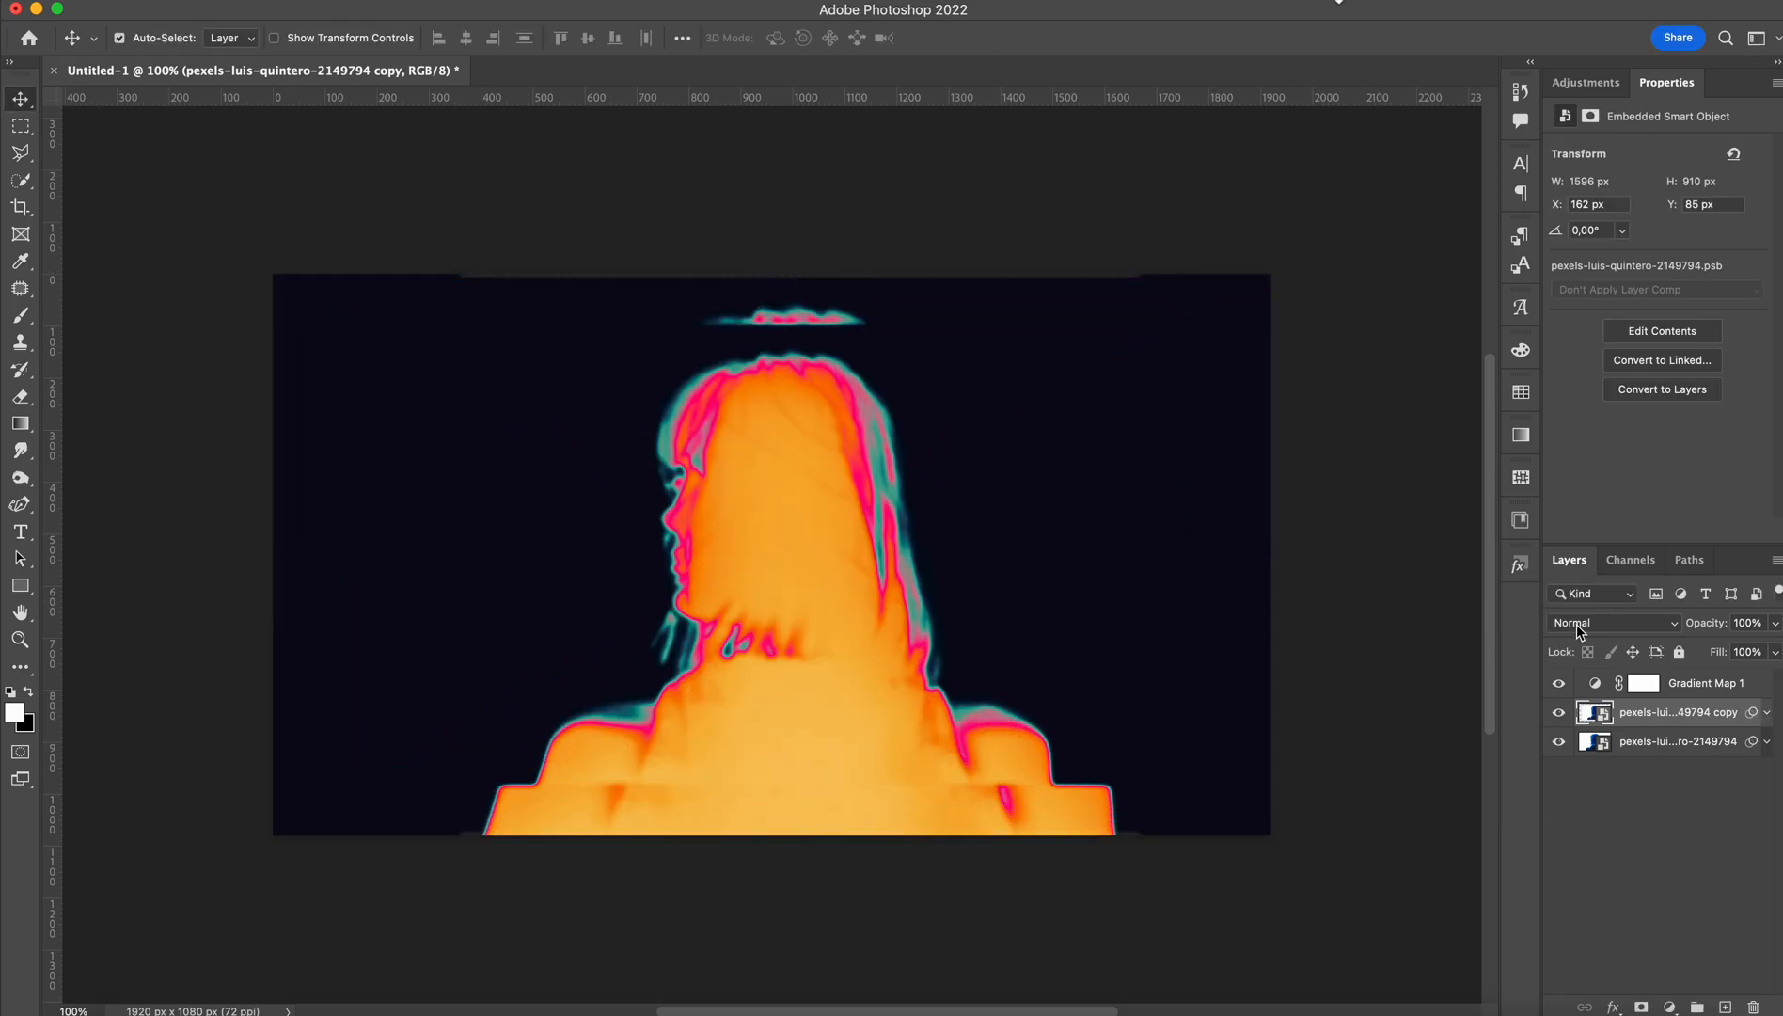
left_click(1613, 623)
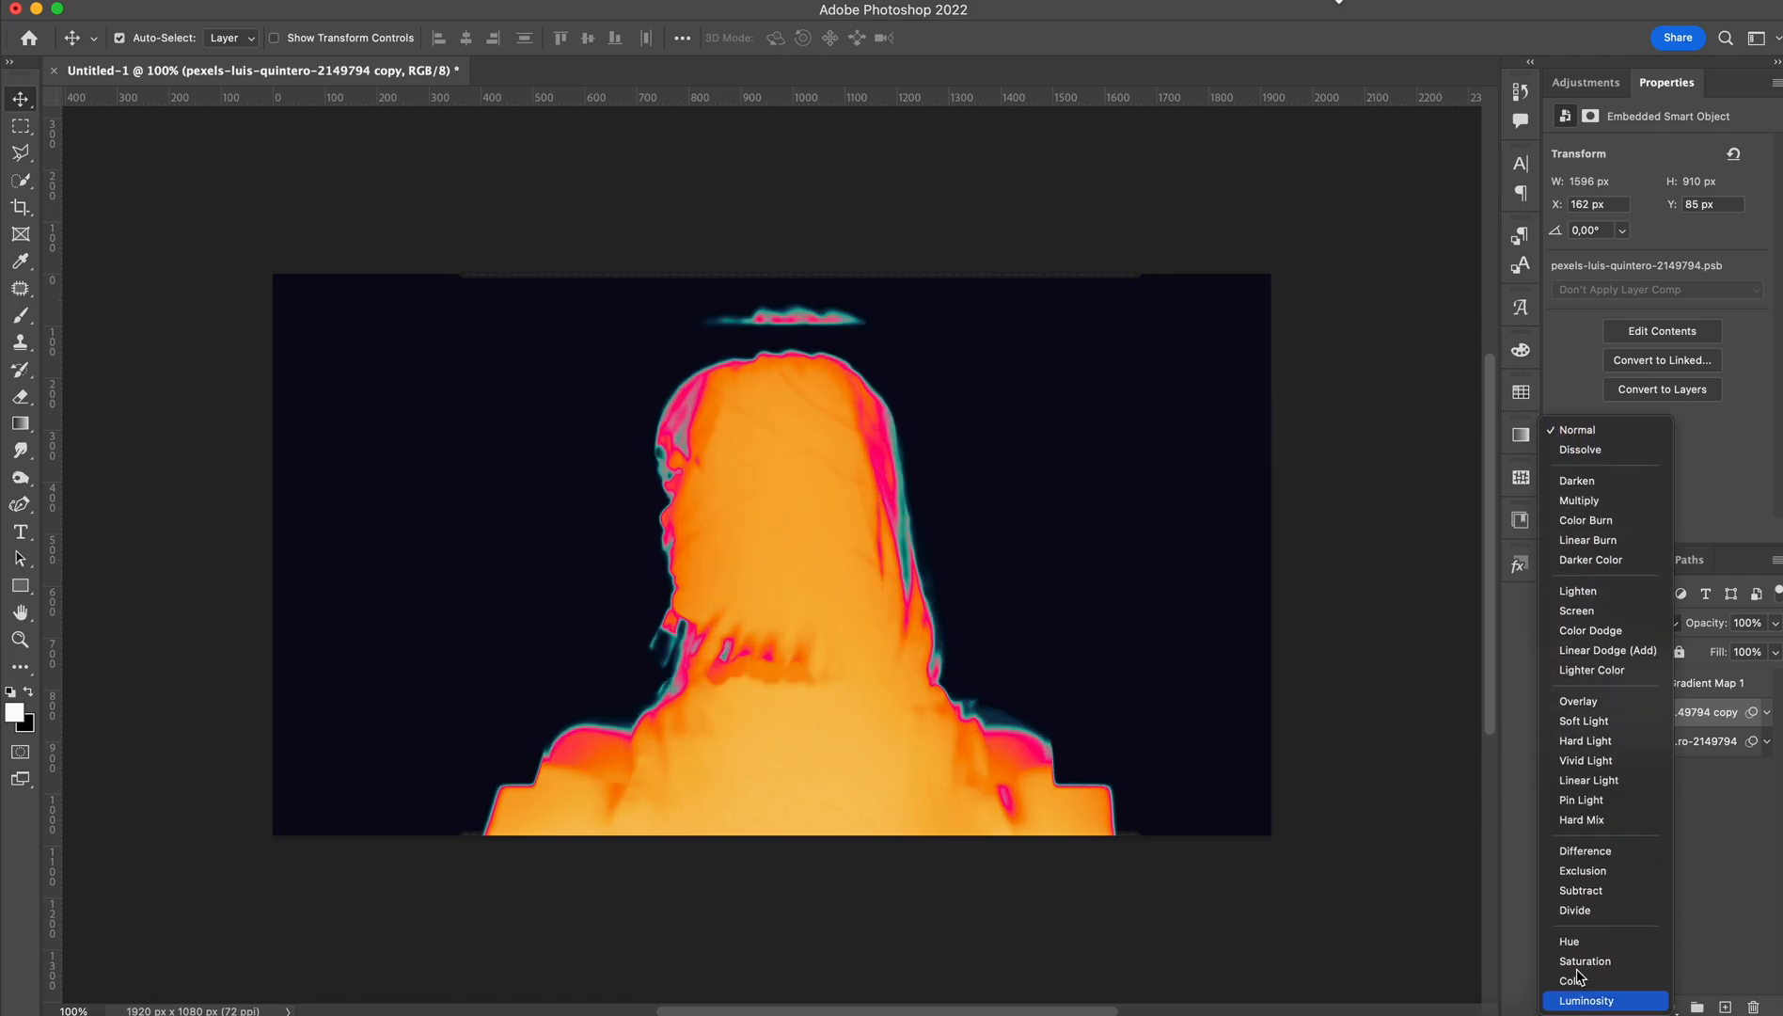
left_click(1586, 851)
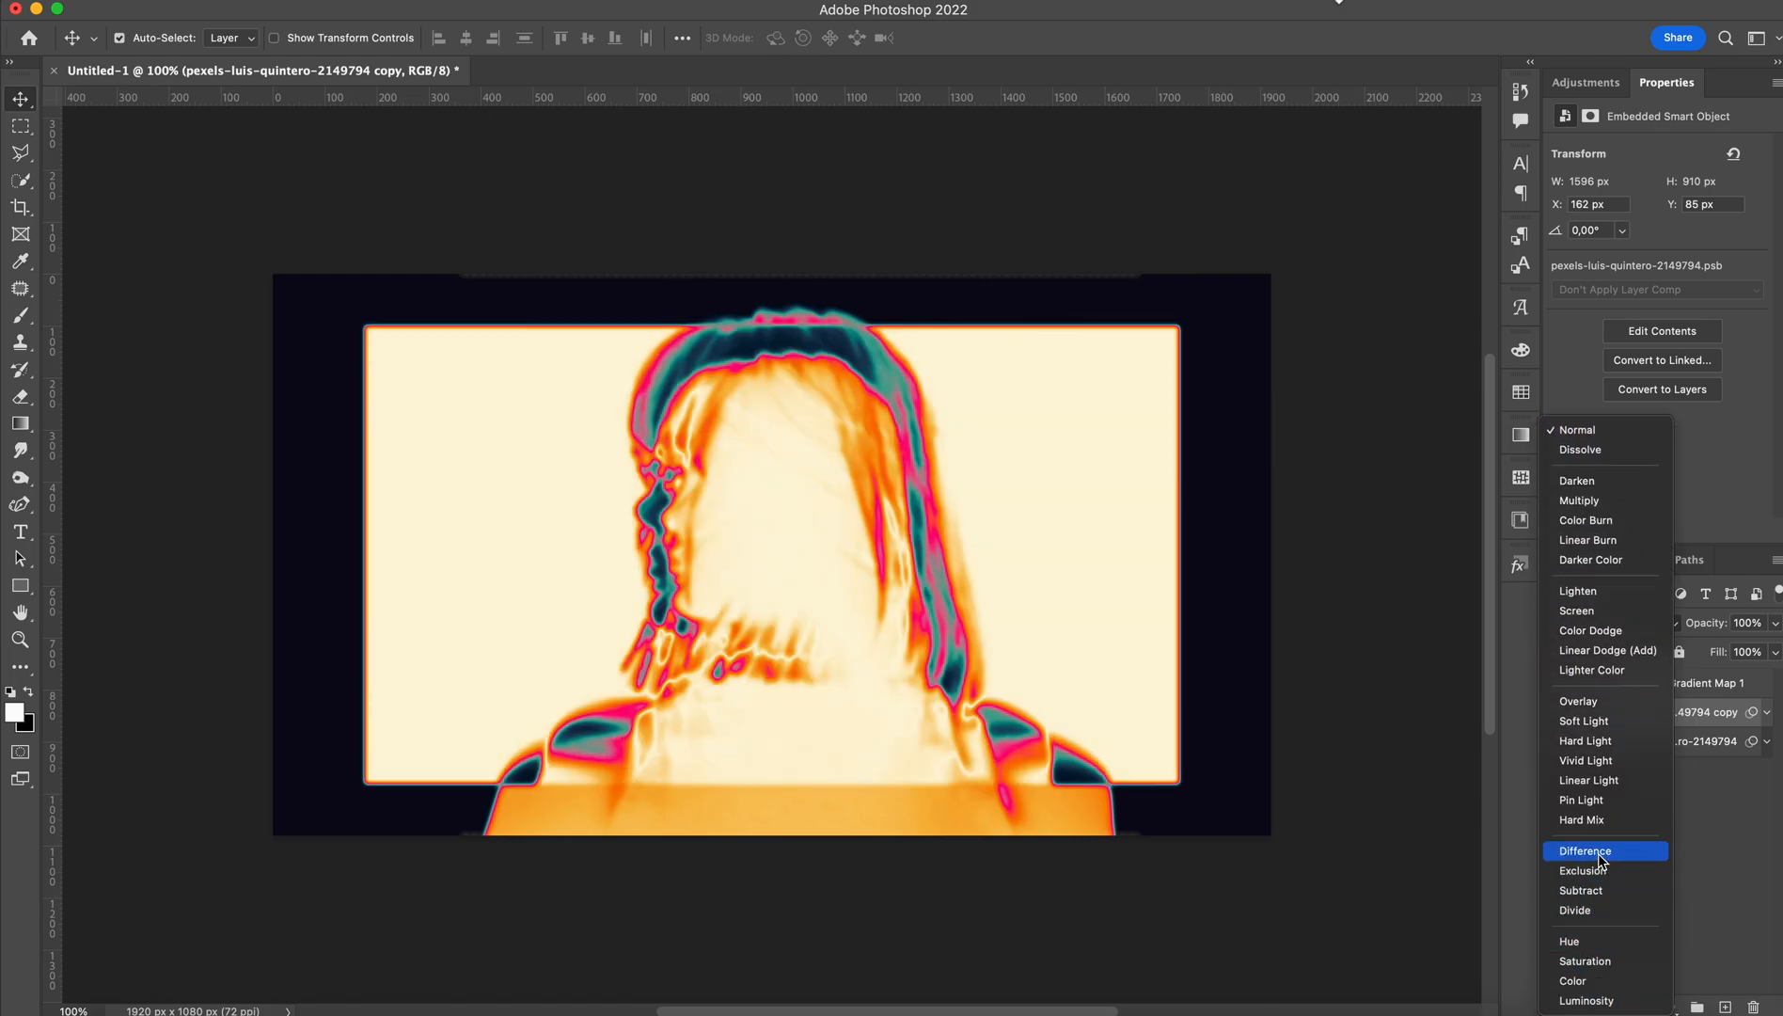
left_click(1588, 851)
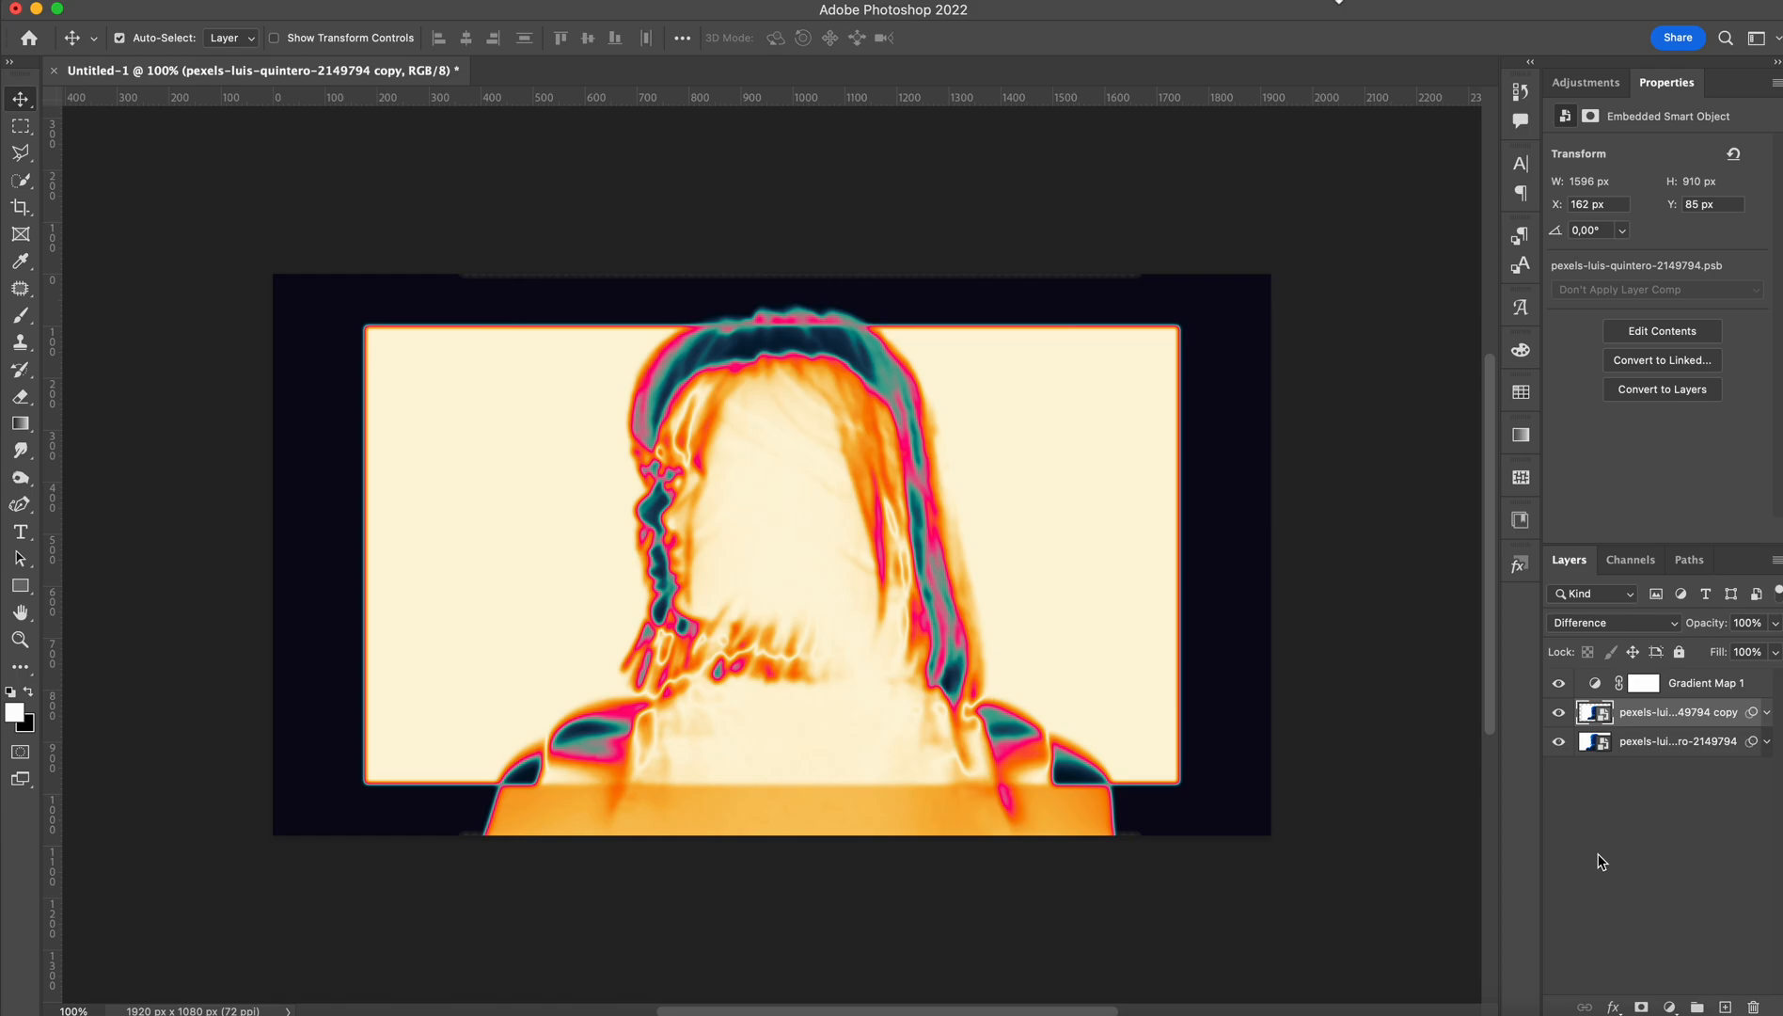
mouse_move(1691, 728)
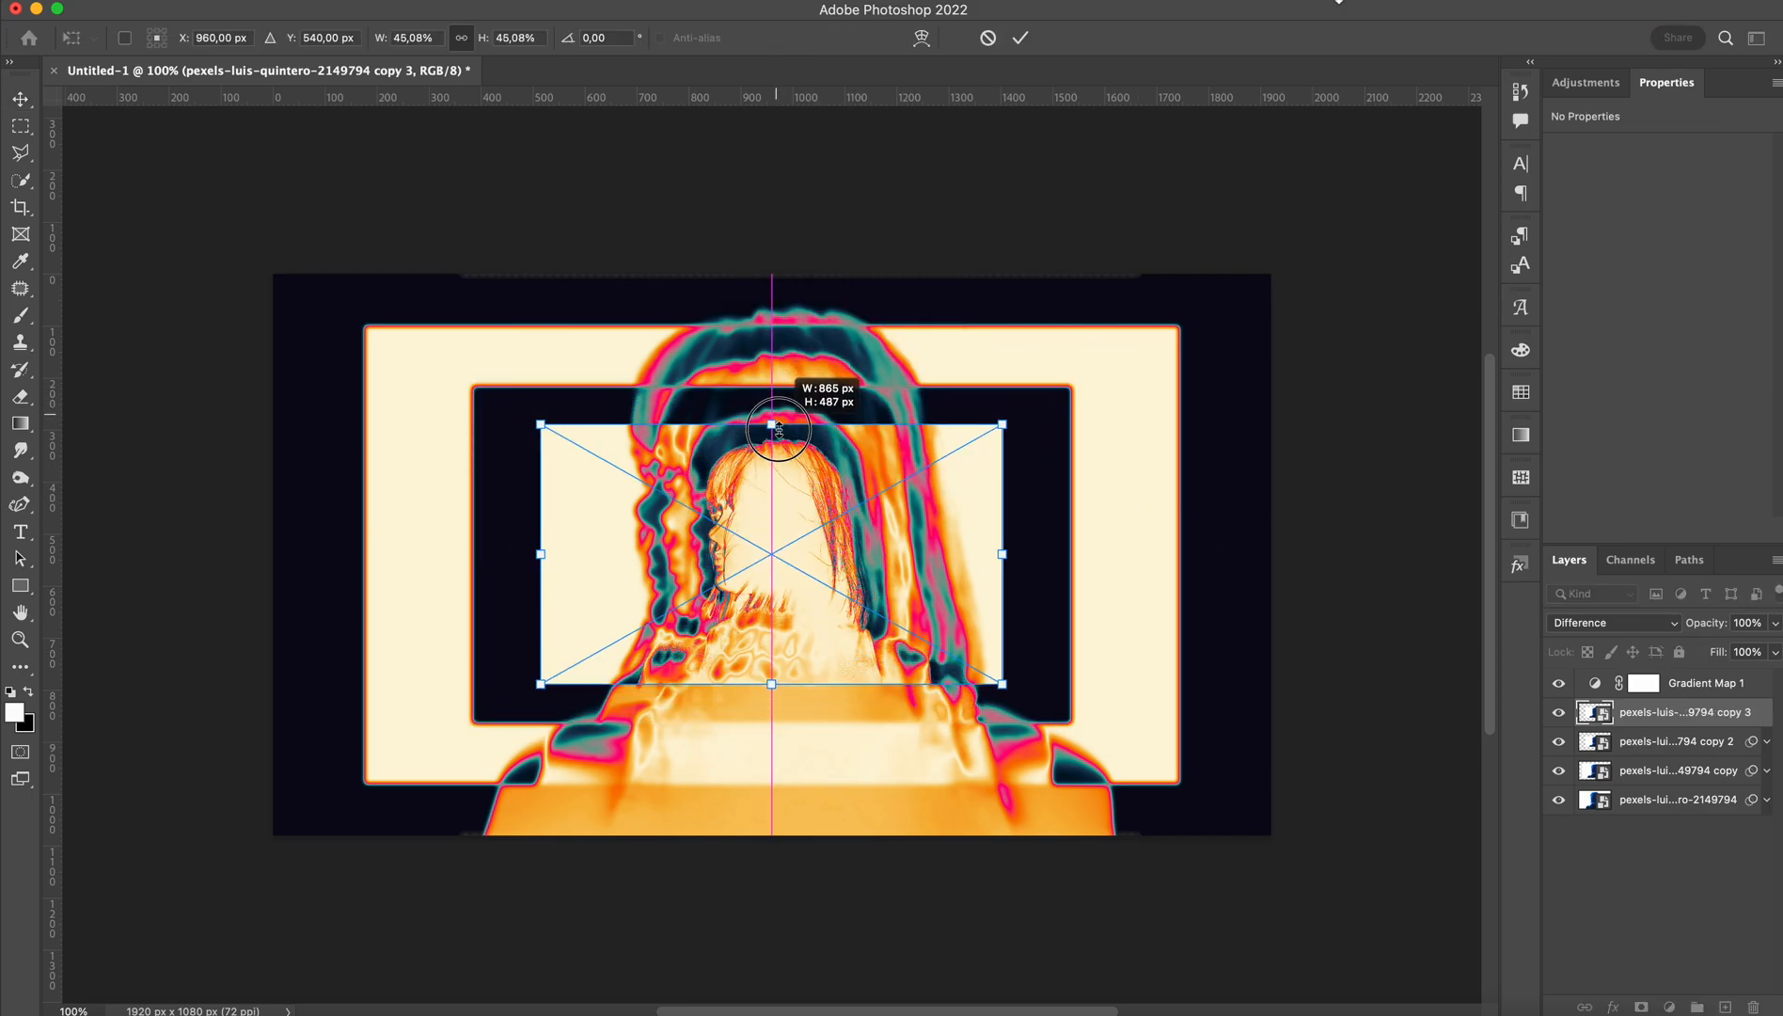
Commit three more shrunken Difference-mode copies (copies 3, 4, 5) forming nested frames.
left_click(1019, 37)
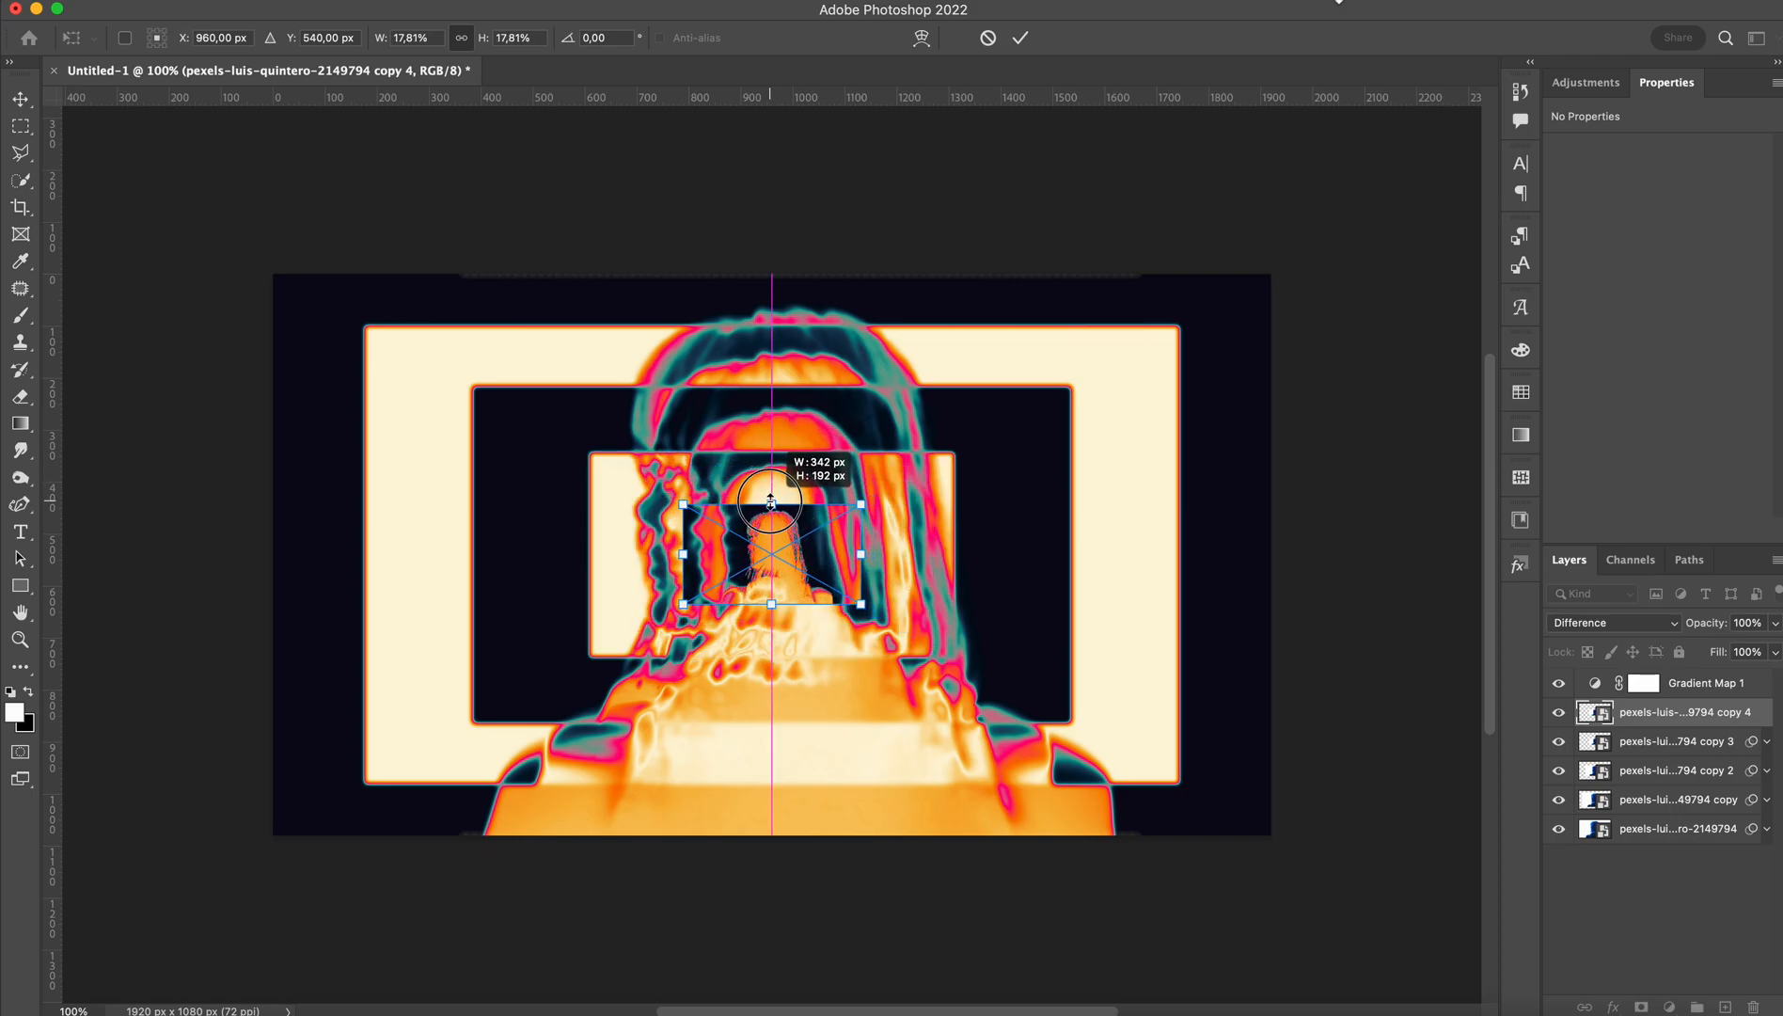
left_click(1020, 38)
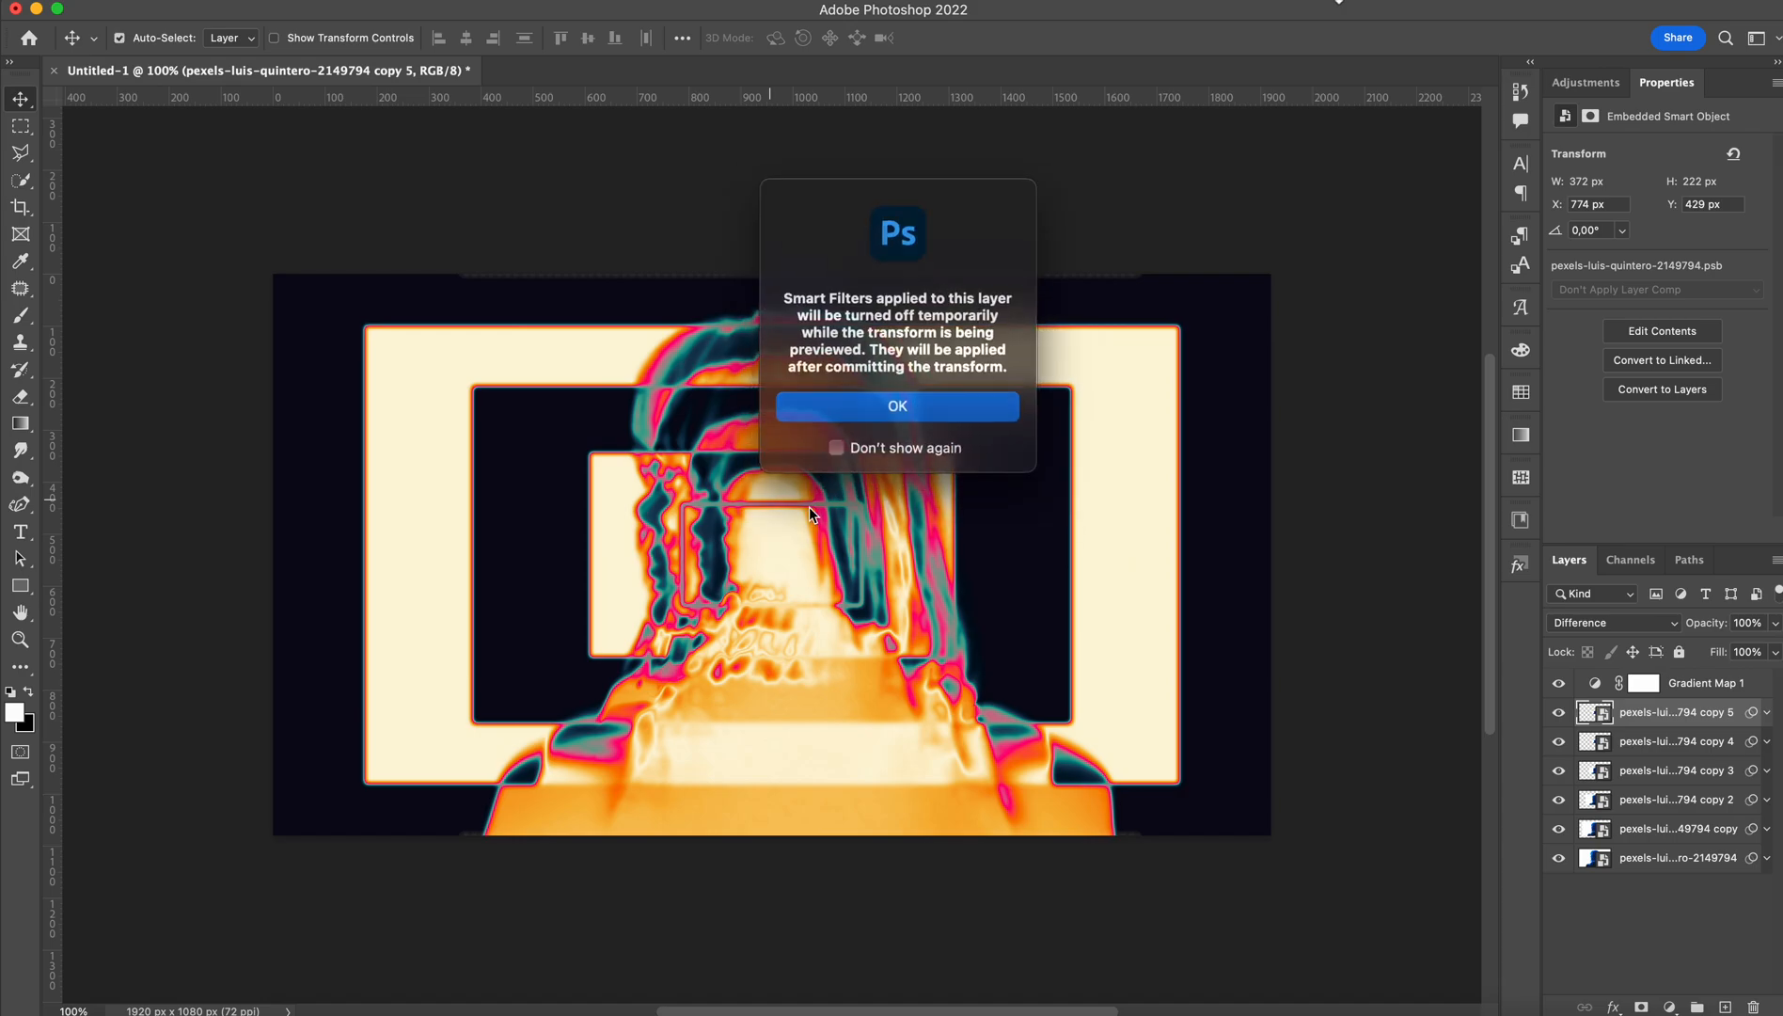
left_click(897, 407)
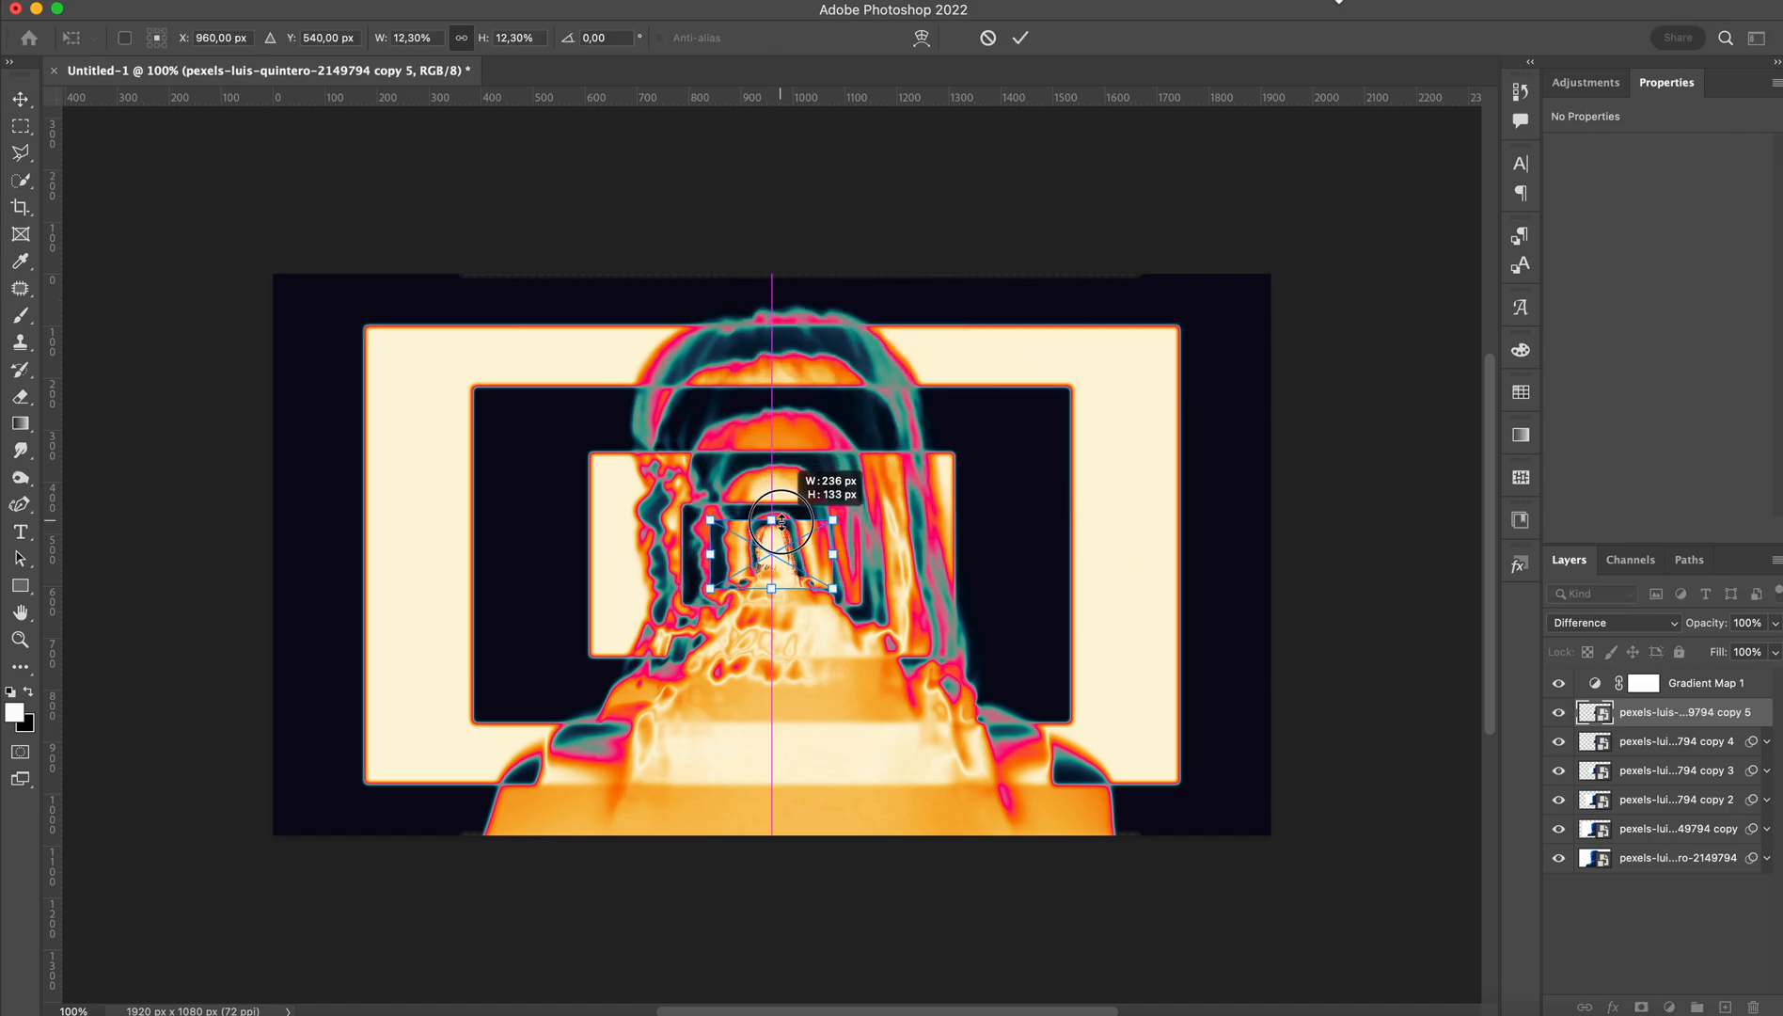
left_click(1019, 38)
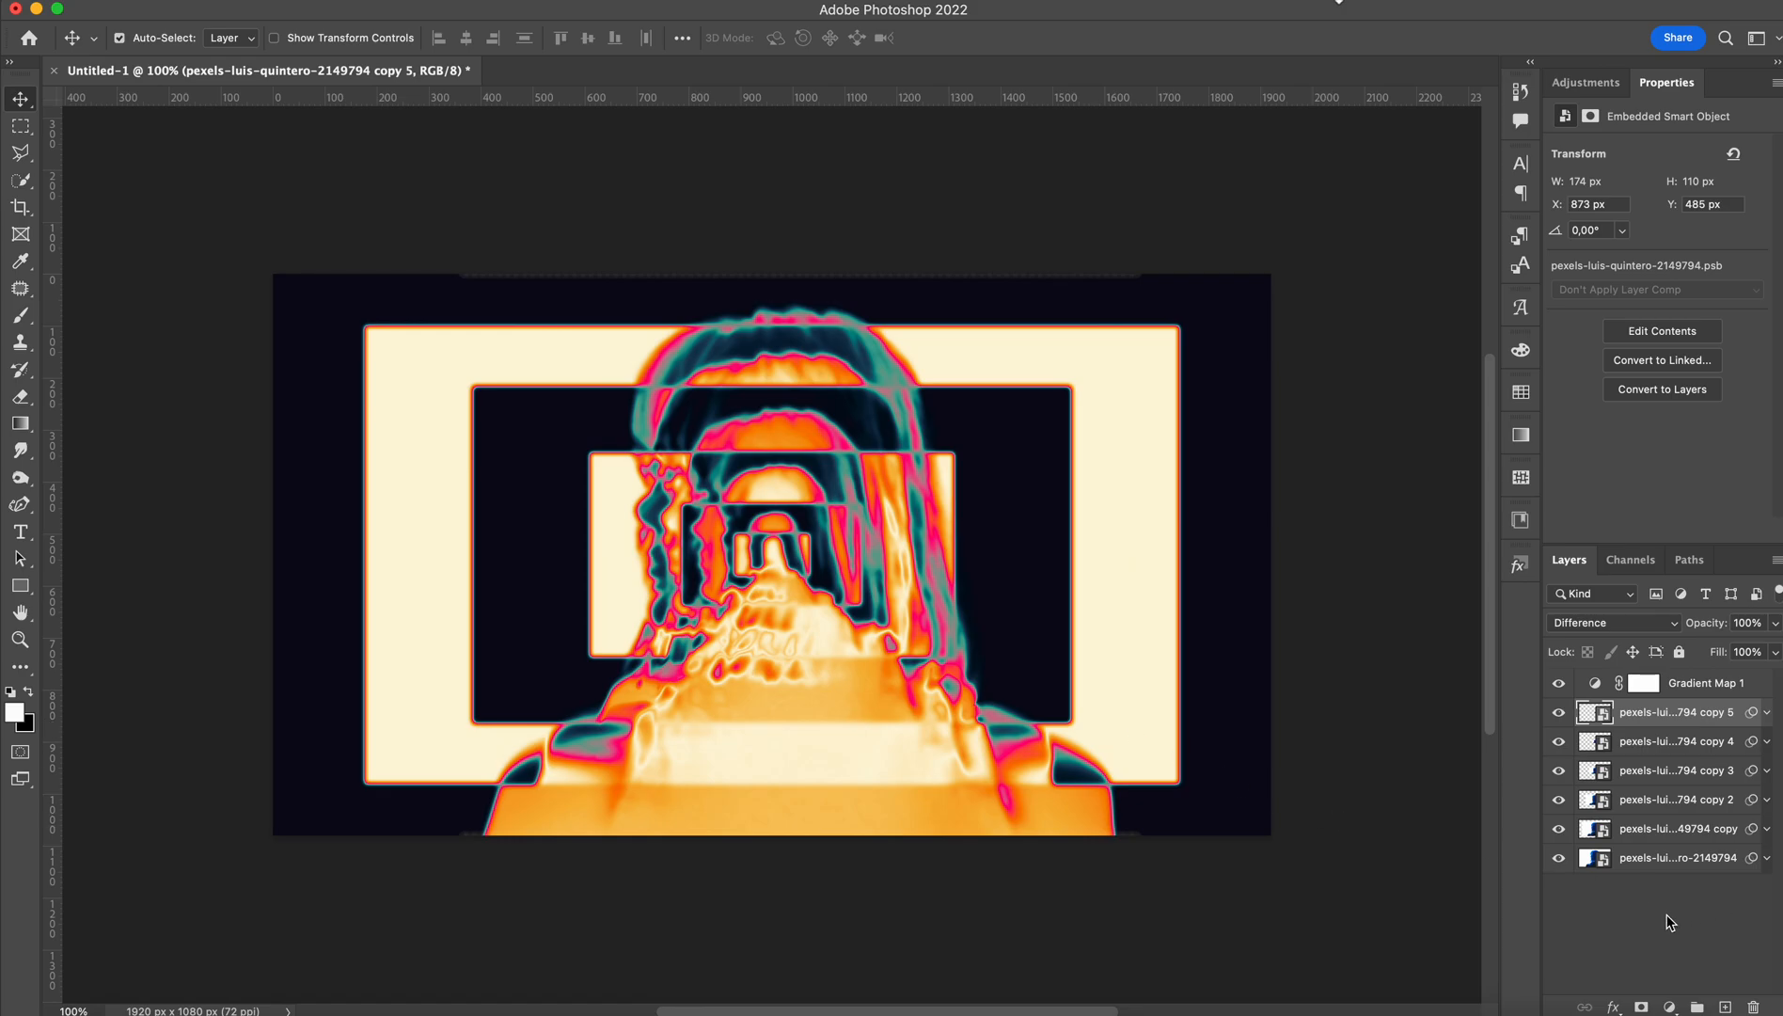
left_click(1676, 856)
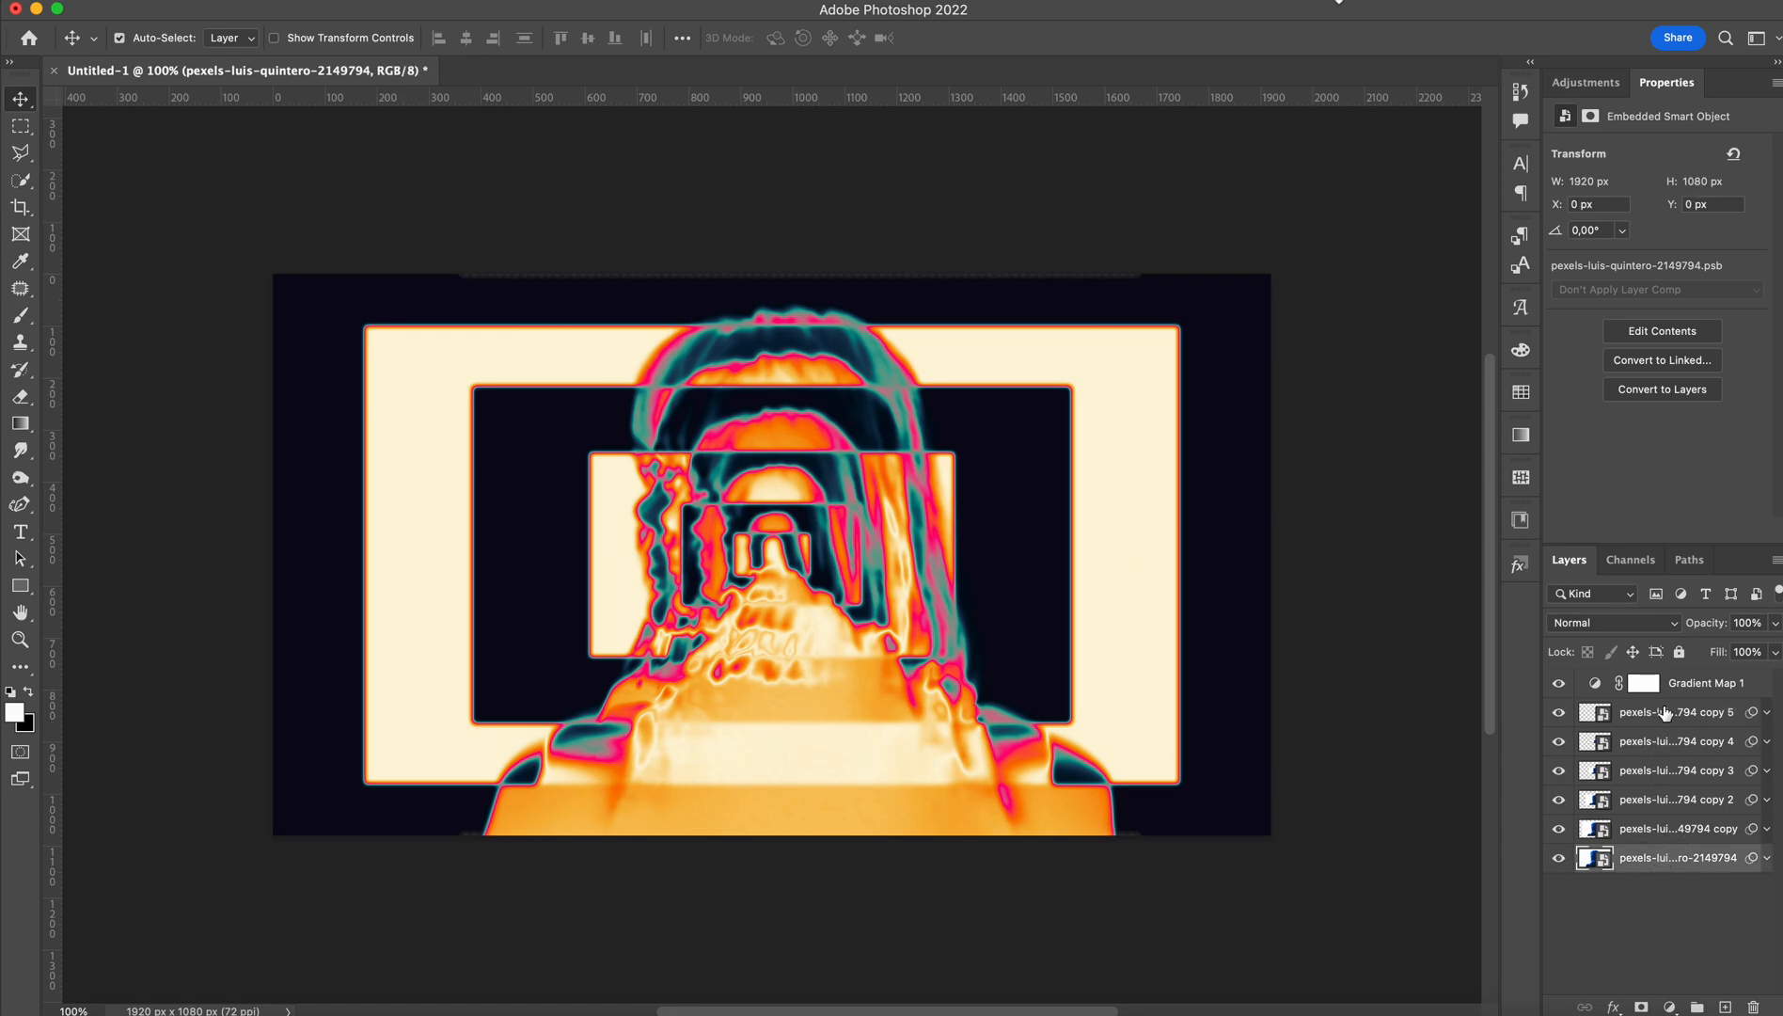
Select all layers up to Gradient Map 1 and convert them into one smart object.
left_click(1704, 683)
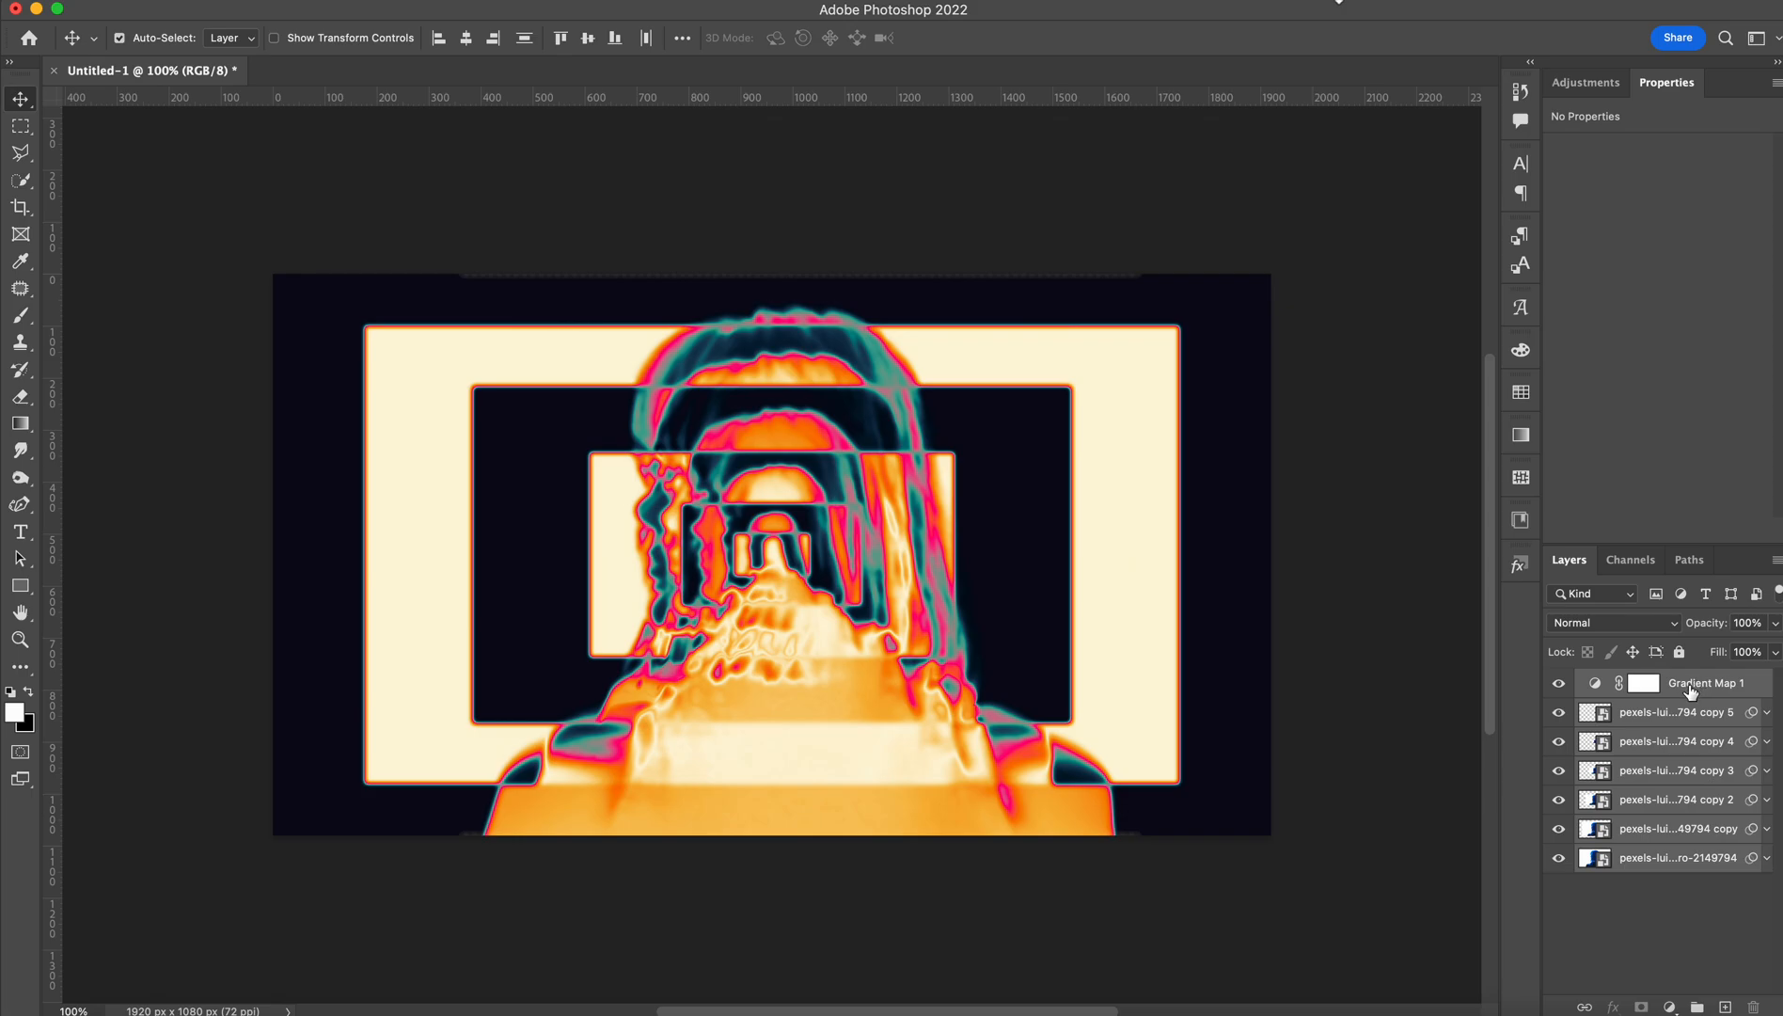
right_click(1674, 711)
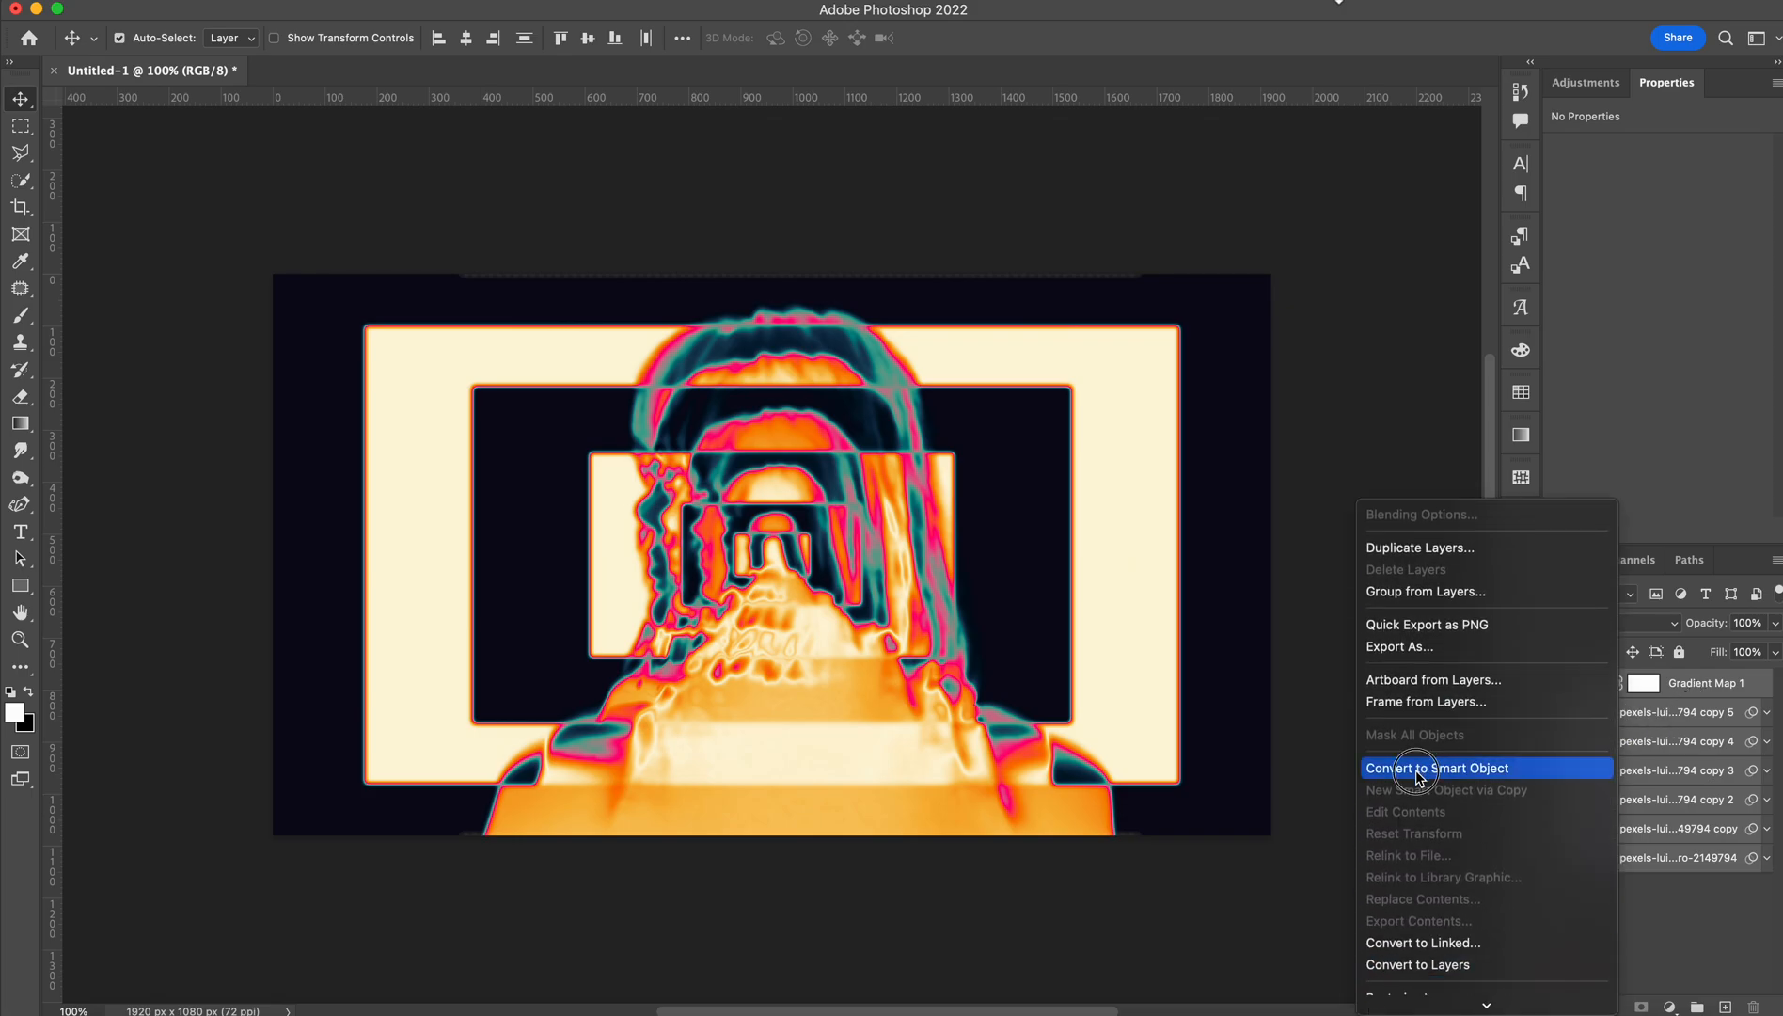
left_click(1439, 767)
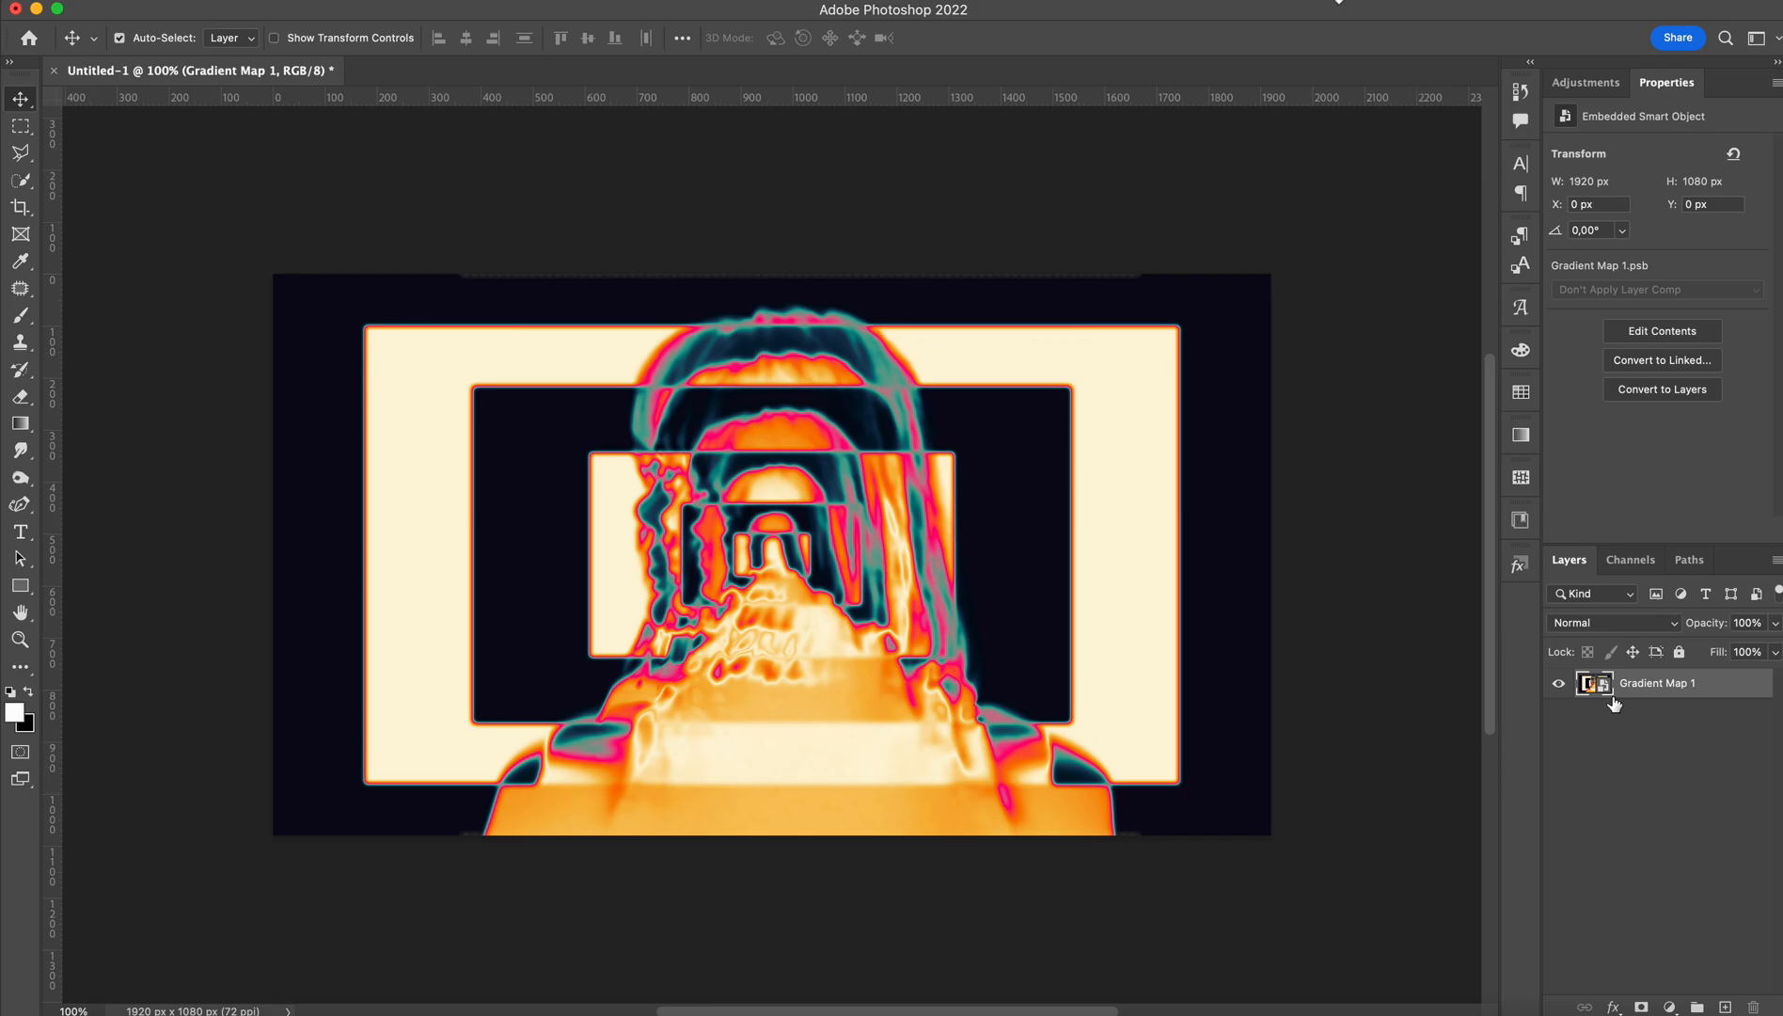
mouse_move(1603, 698)
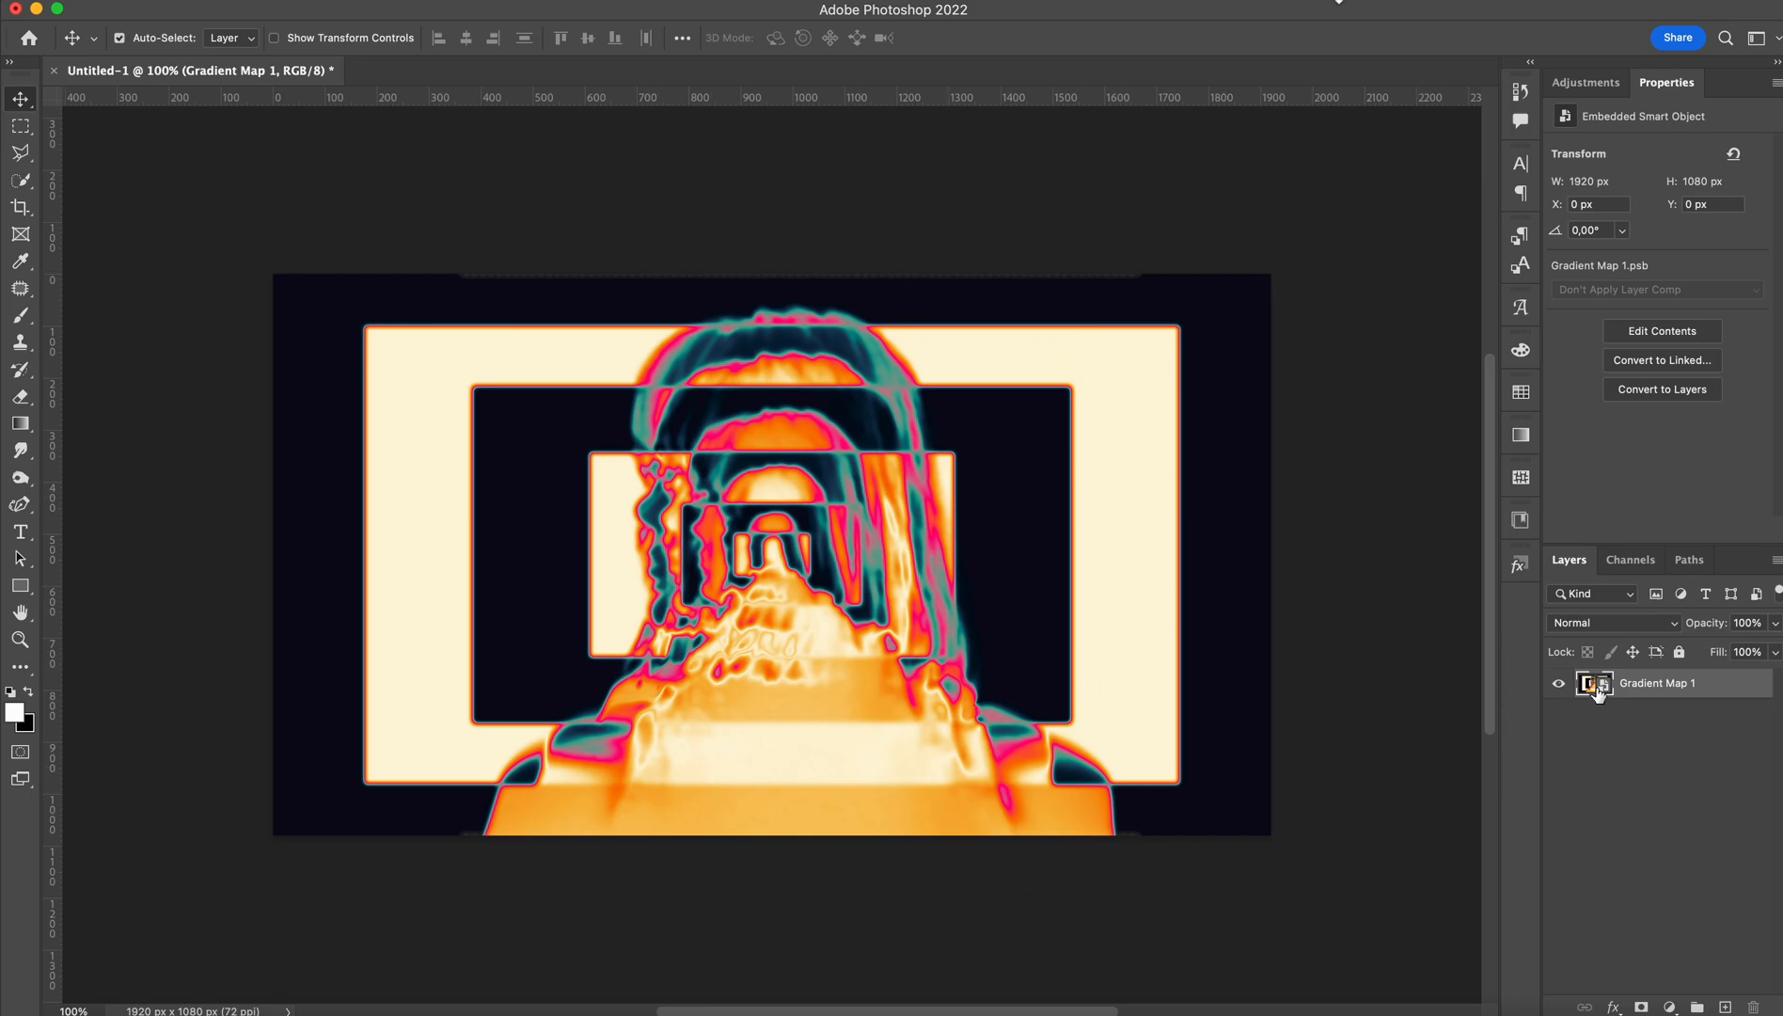
mouse_move(1593, 682)
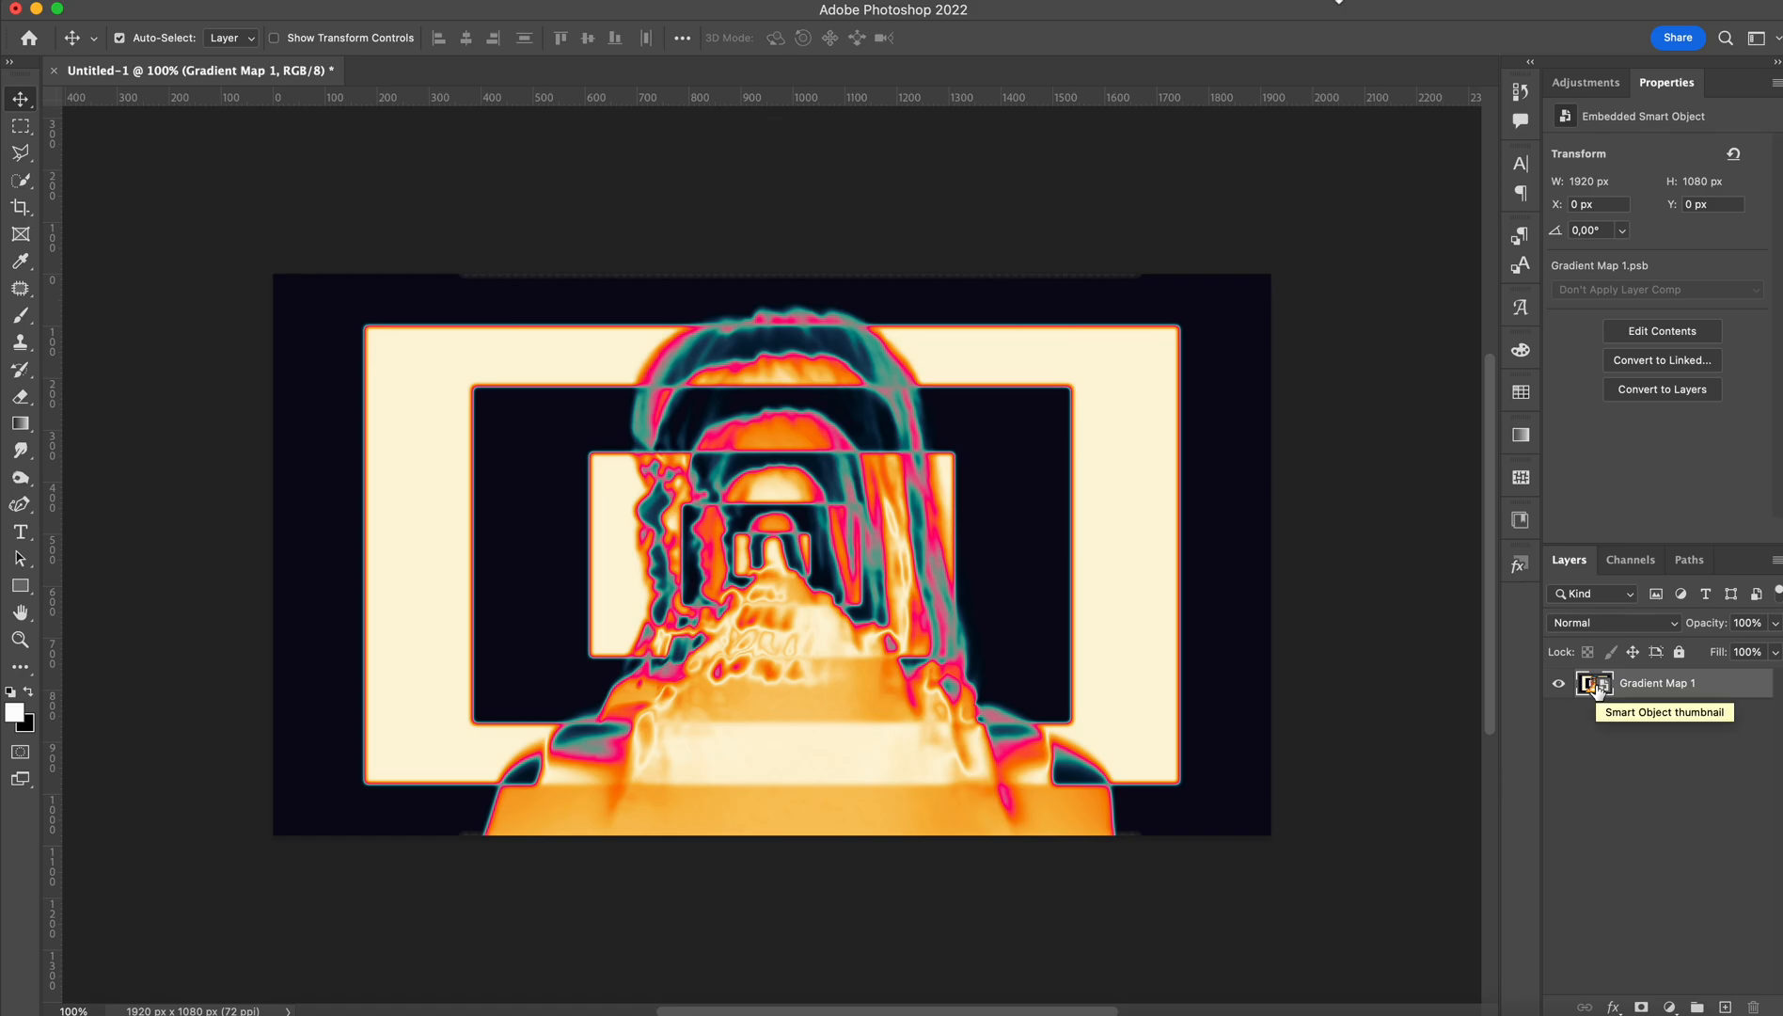
double_click(1596, 683)
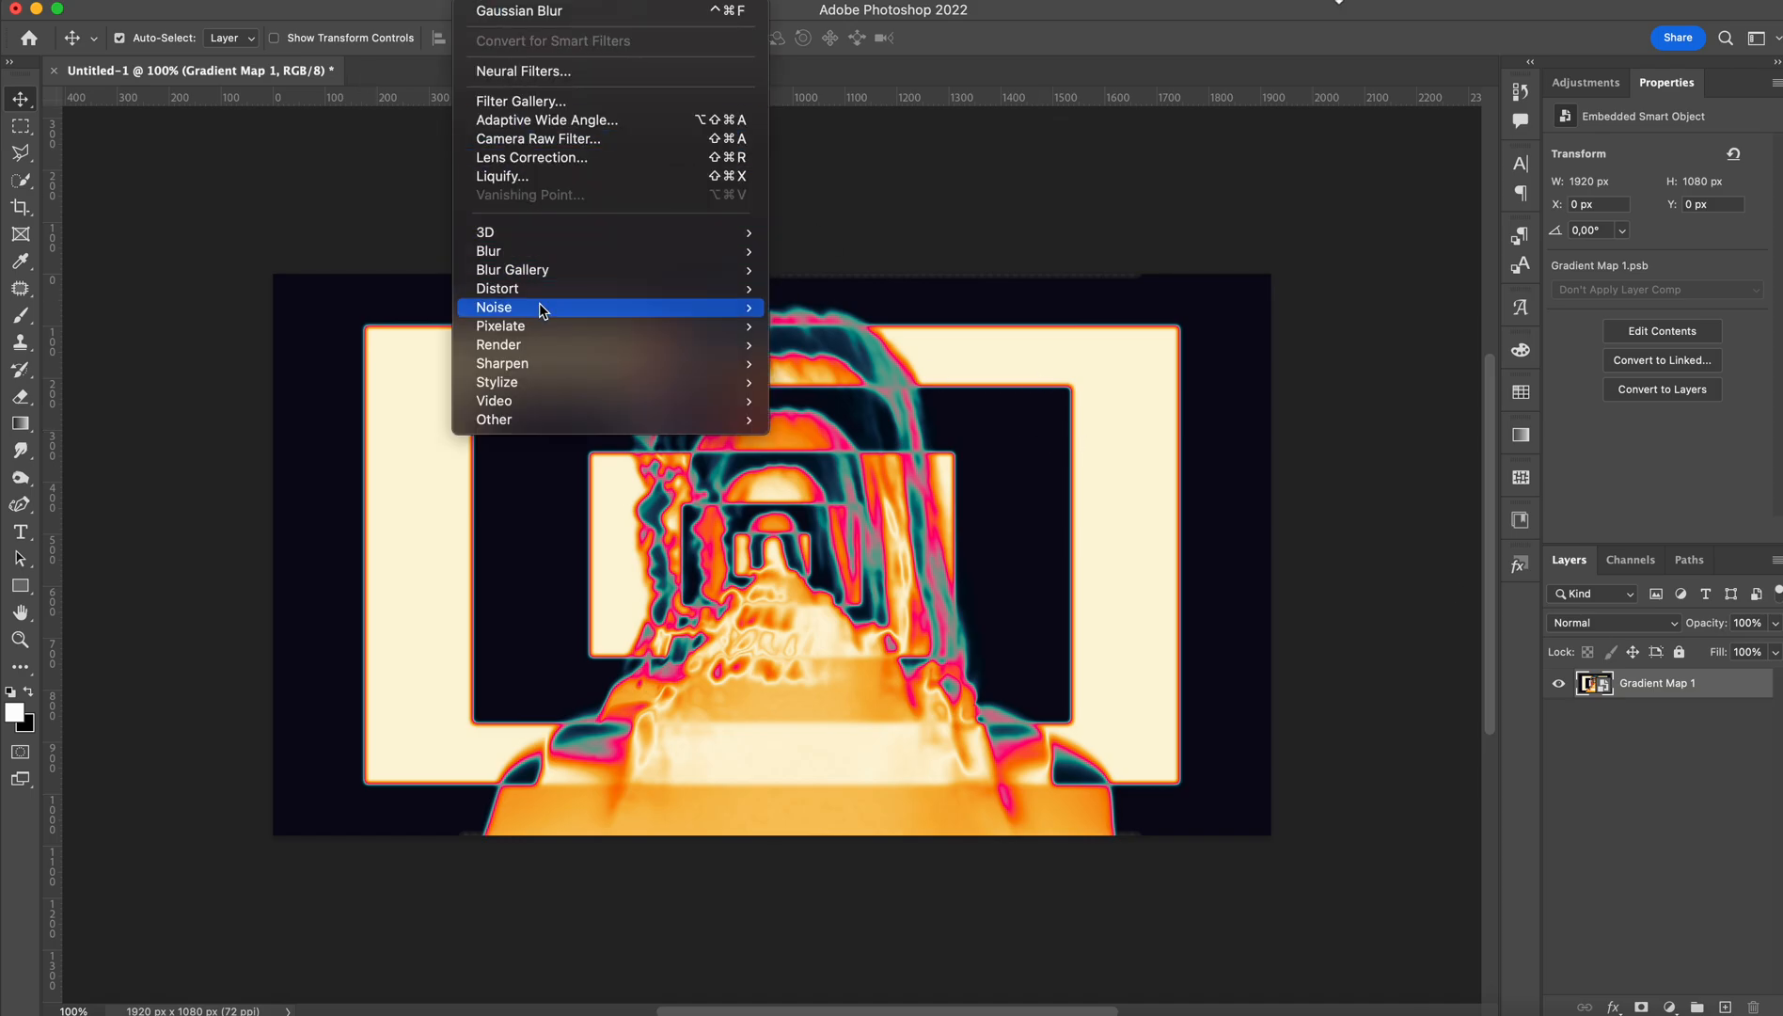
Add 7% monochromatic noise to the merged smart object and enlarge it slightly.
left_click(512, 307)
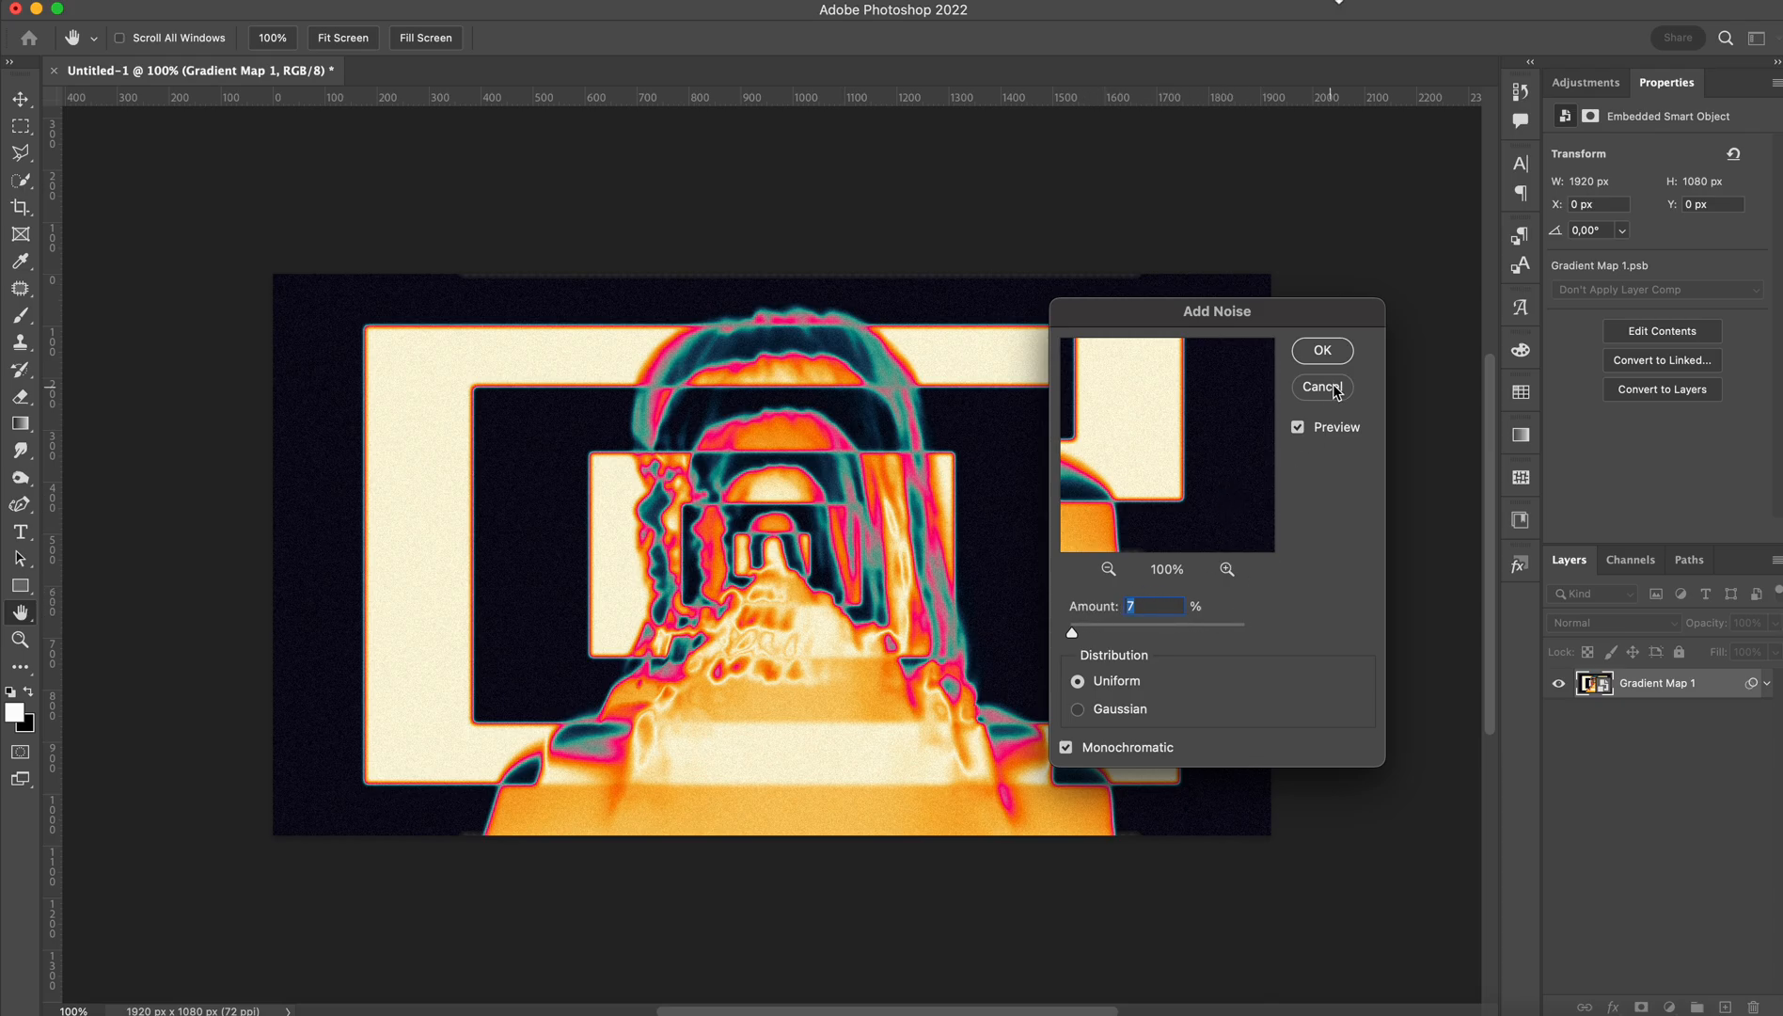
left_click(1320, 350)
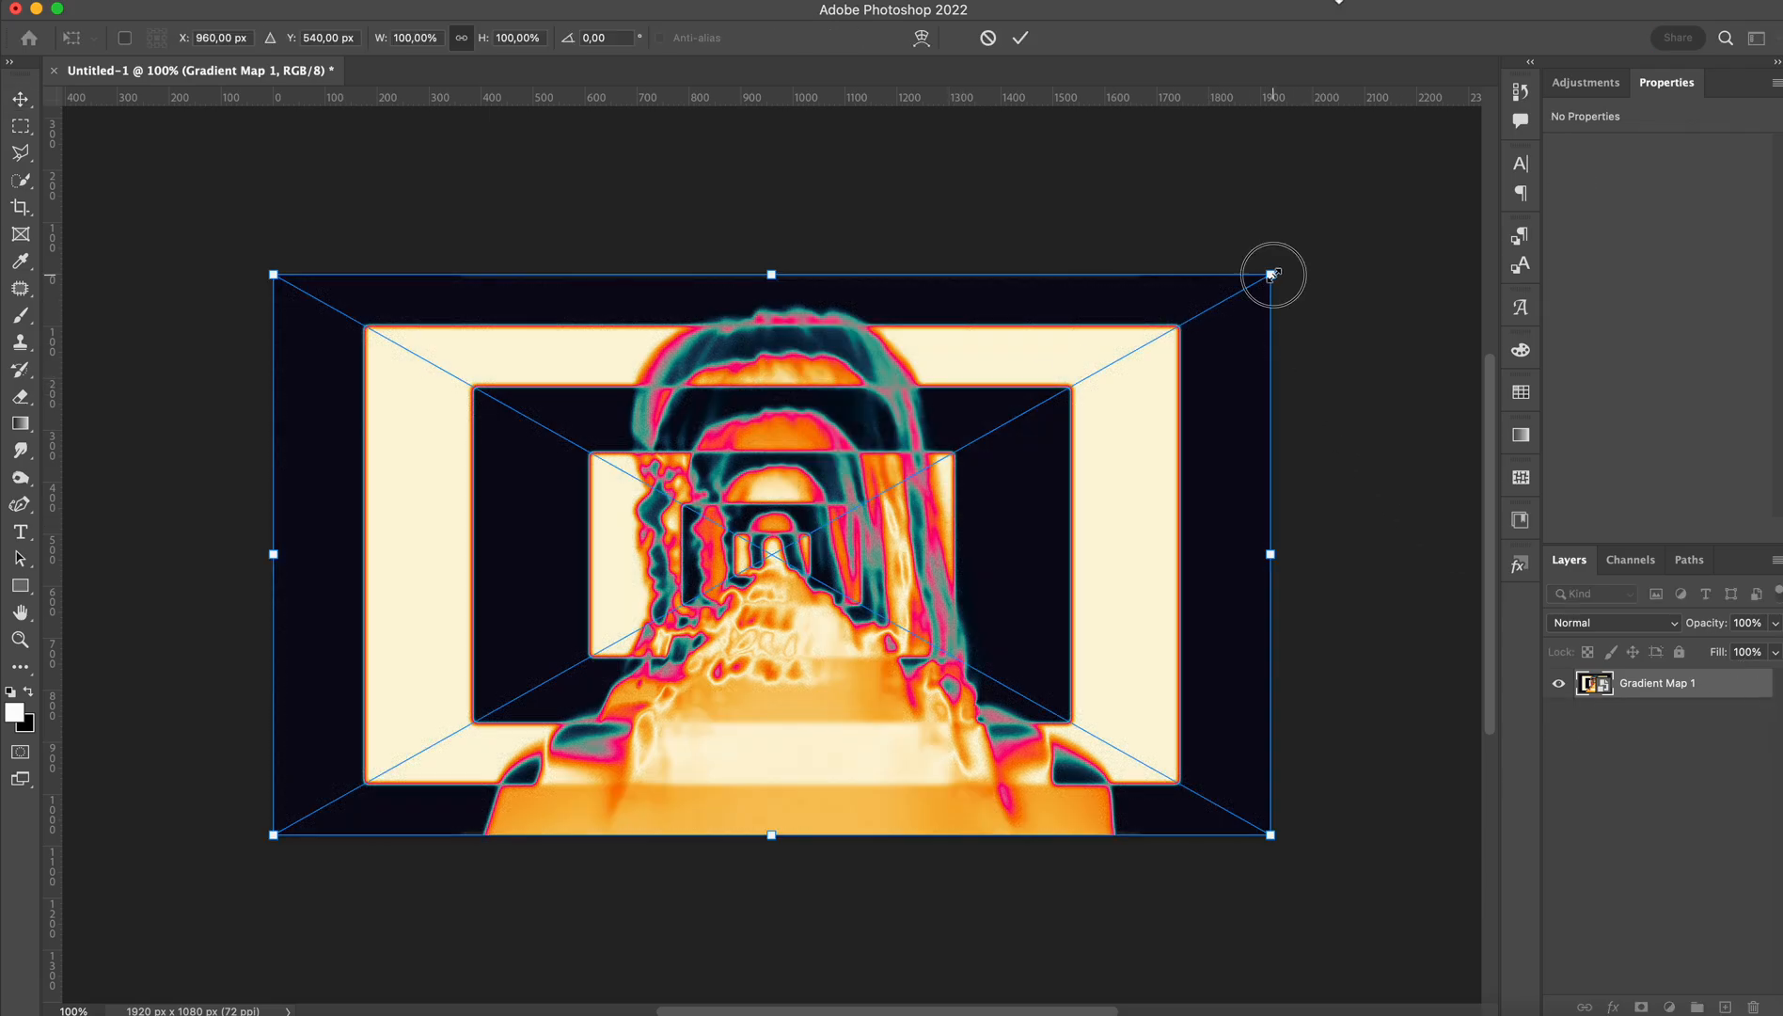
left_click(1020, 38)
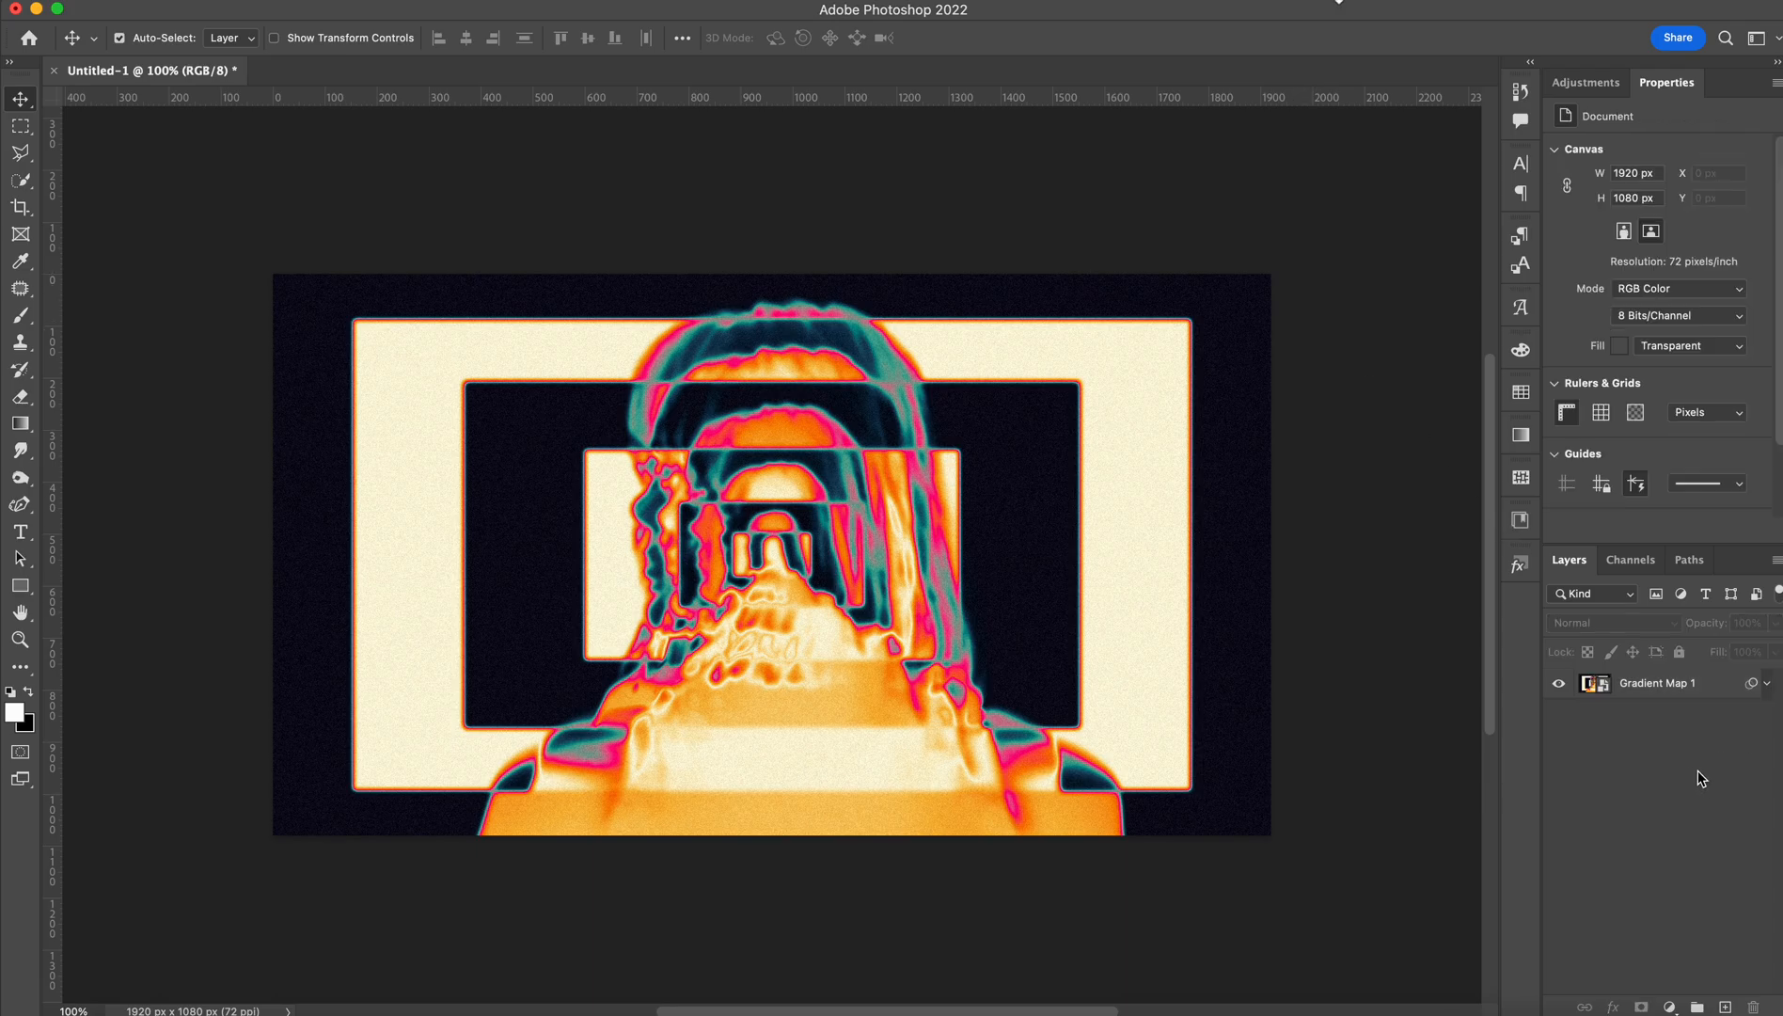
mouse_move(1695, 773)
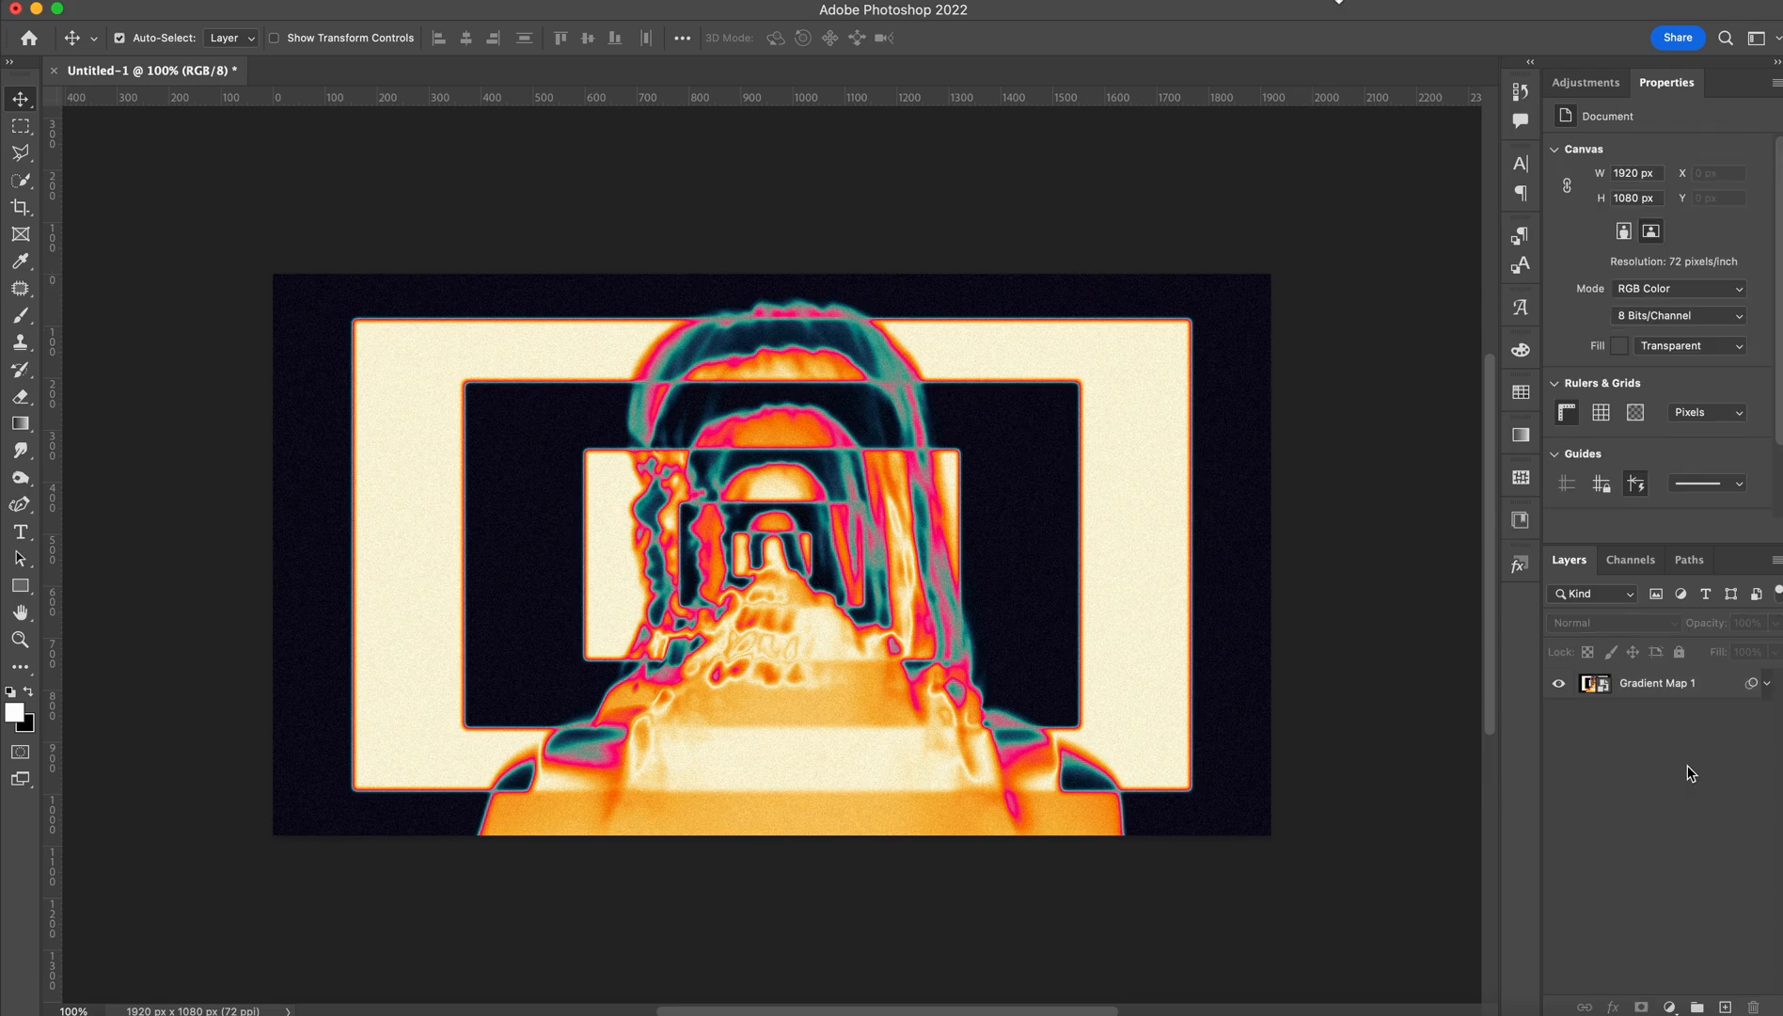